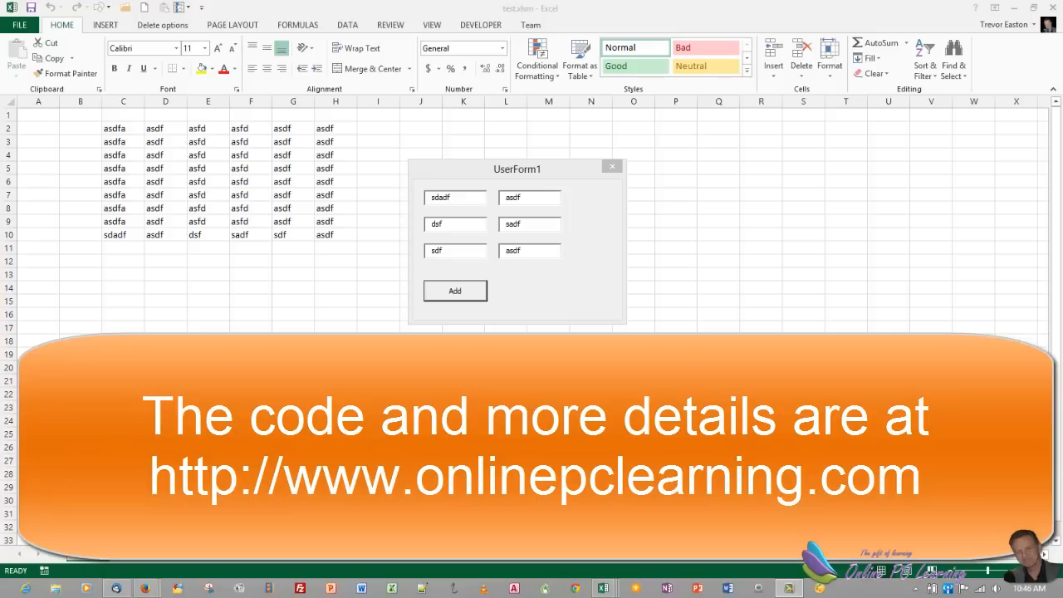
{"action": "mouse_move", "coordinate": [442, 231]}
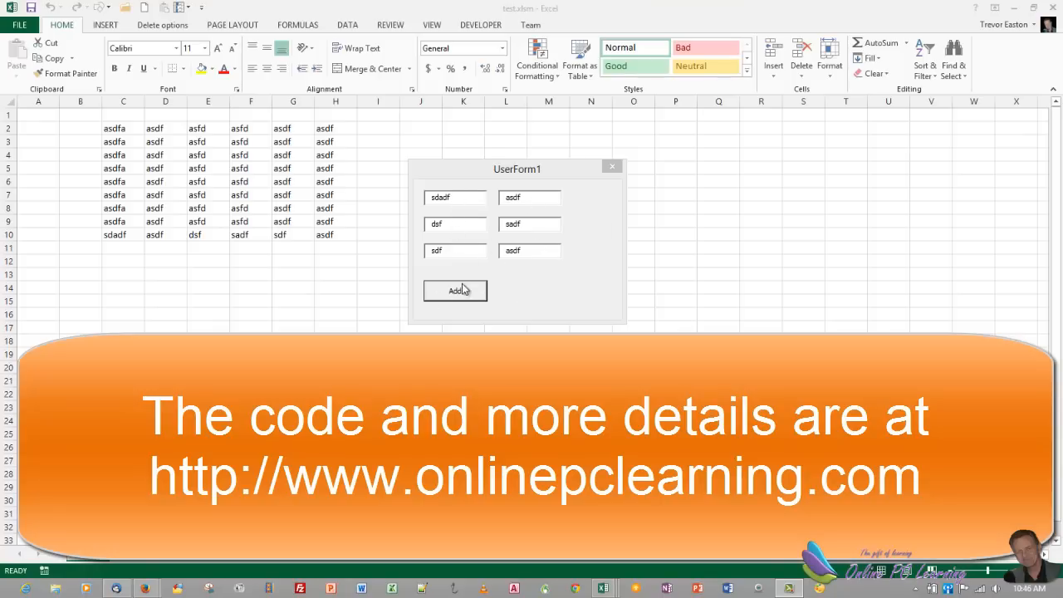
Add the test form's text box values to the sheet twice as new rows.
{"action": "left_click", "coordinate": [456, 291]}
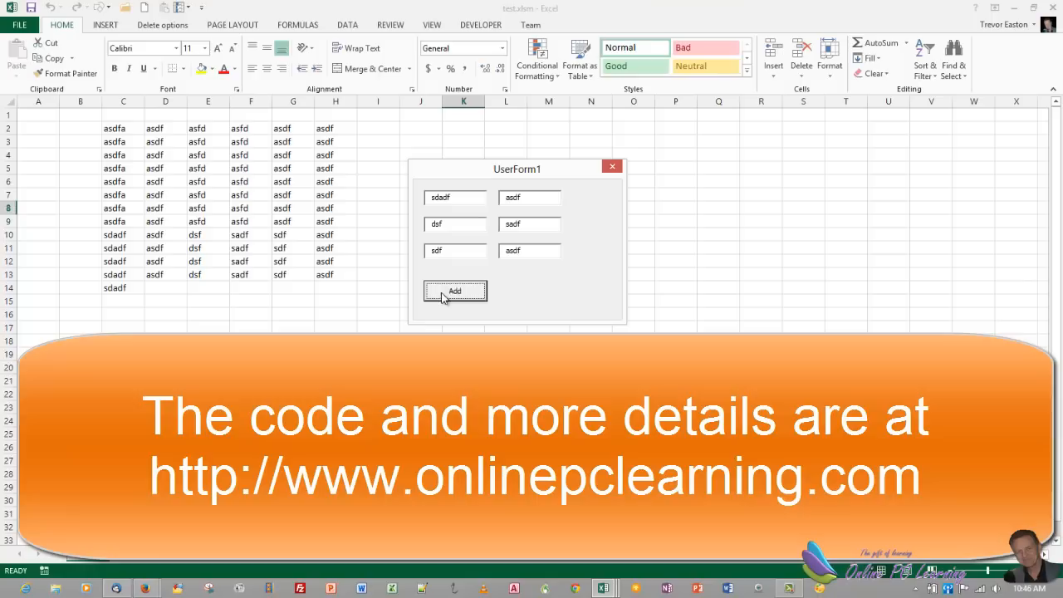
{"action": "left_click", "coordinate": [455, 291]}
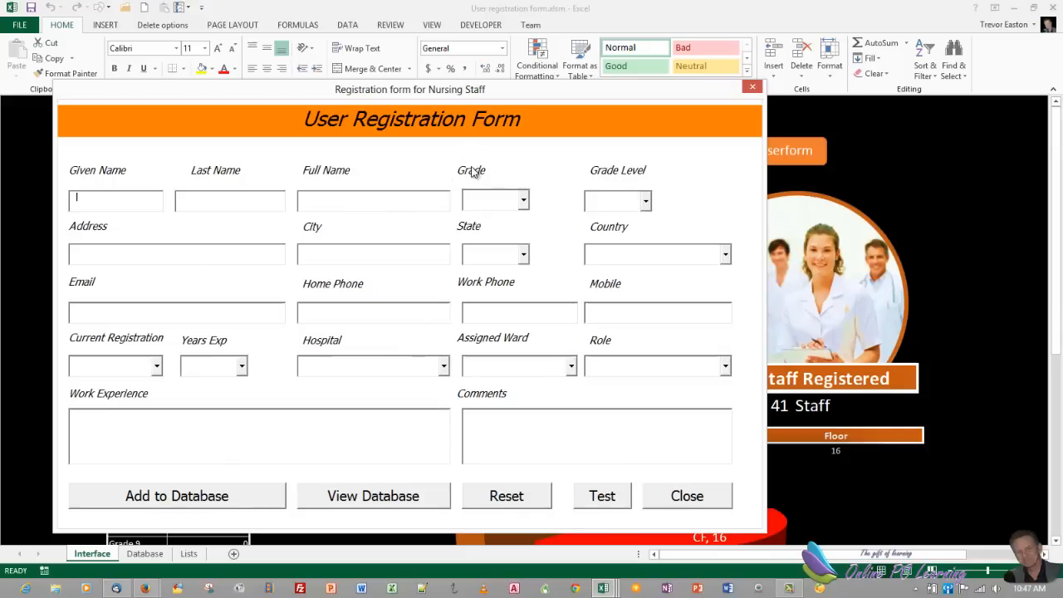
{"action": "mouse_move", "coordinate": [363, 219]}
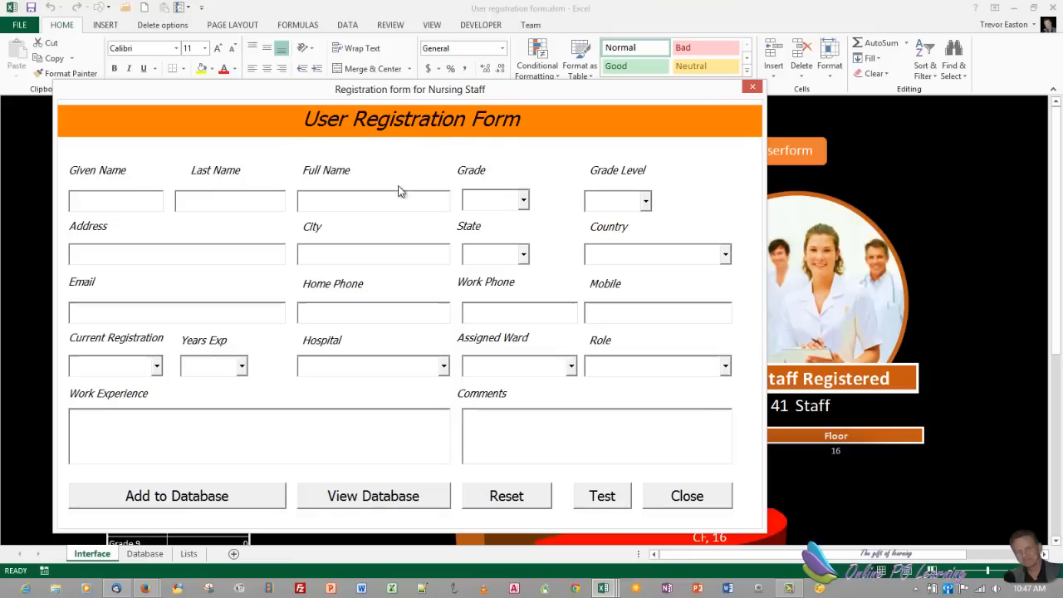
Close the User Registration Form and the registration workbook, reaching the Save changes prompt.
{"action": "left_click", "coordinate": [115, 199]}
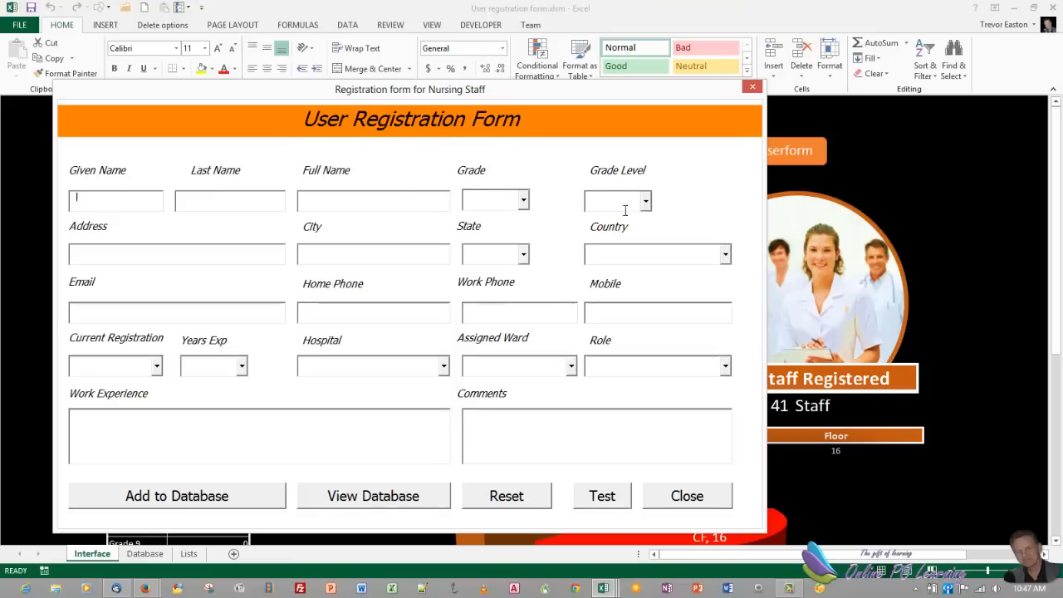
{"action": "mouse_move", "coordinate": [225, 405]}
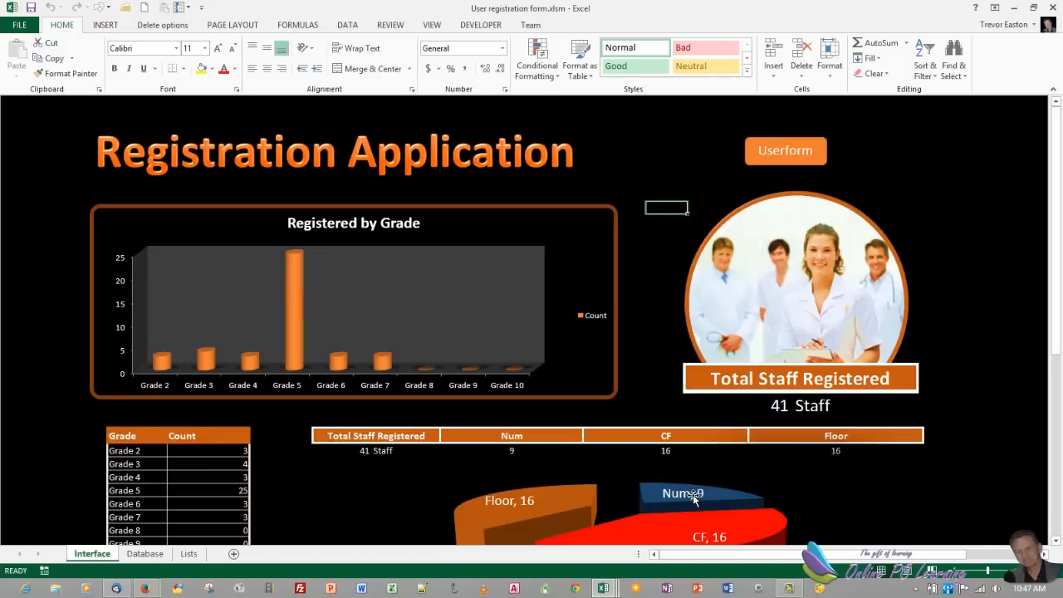
{"action": "mouse_move", "coordinate": [694, 499]}
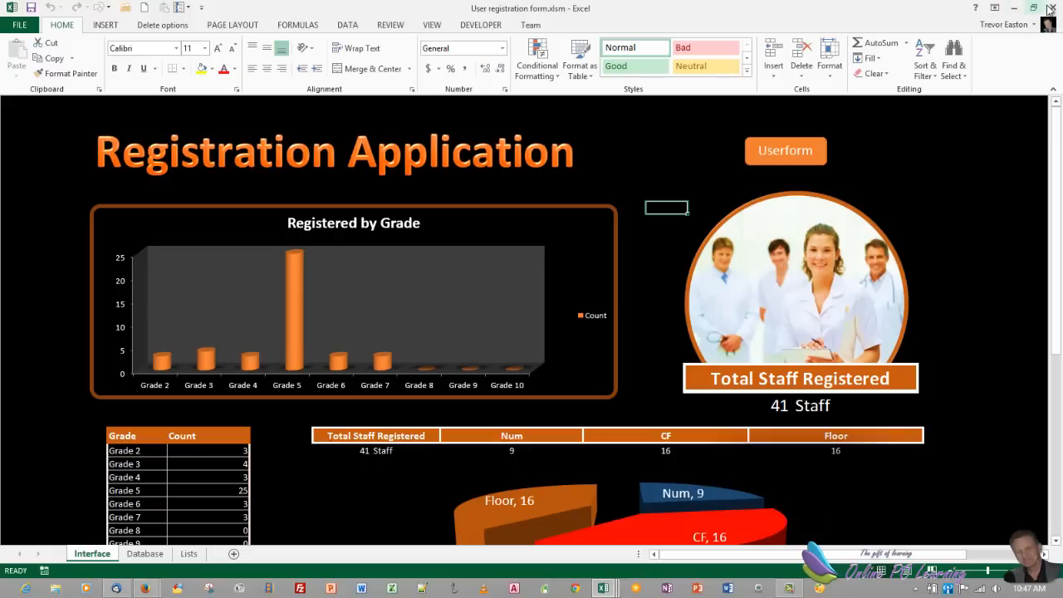
{"action": "left_click", "coordinate": [1050, 6]}
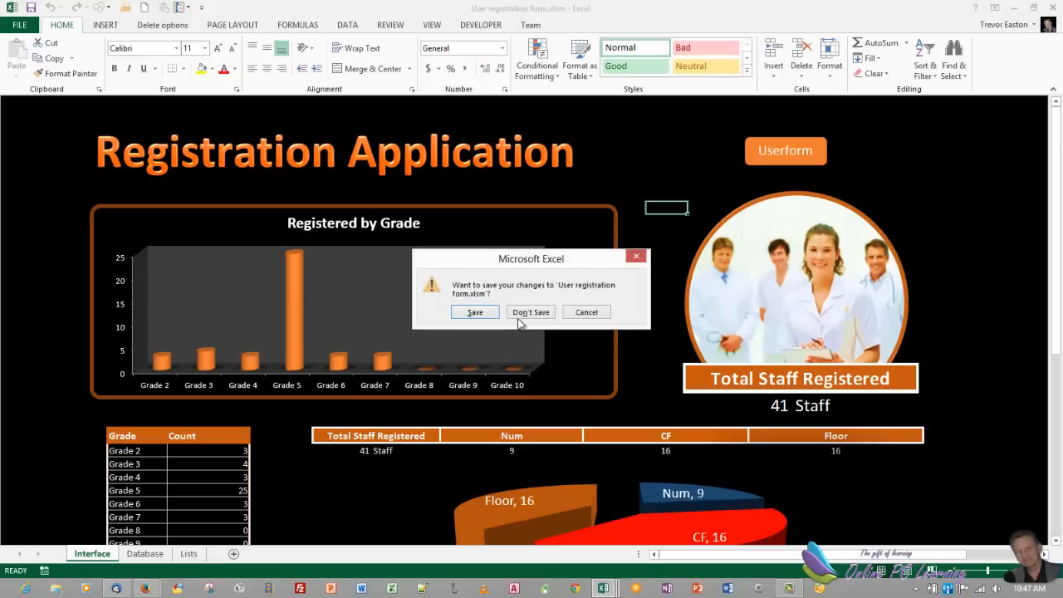
Discard the workbook changes and show the Add Multiple values entry form on Sheet1.
{"action": "left_click", "coordinate": [531, 312]}
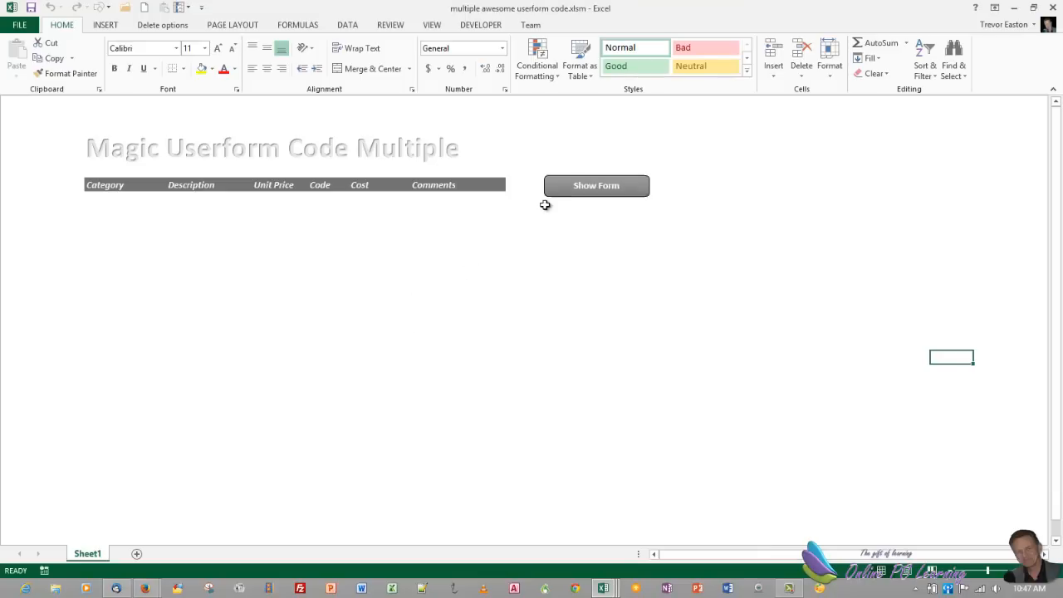
{"action": "left_click", "coordinate": [595, 186]}
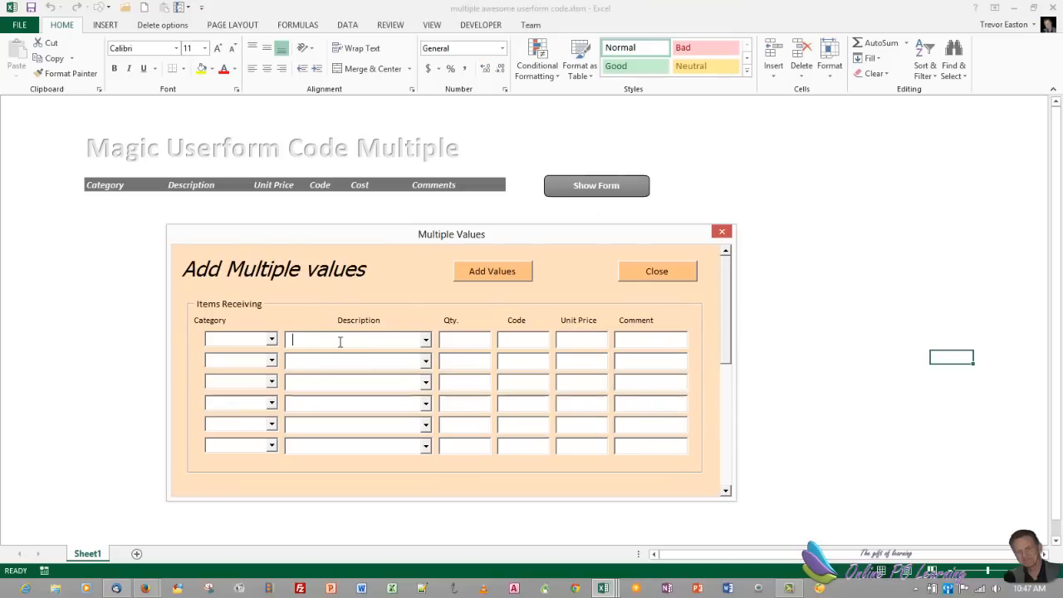
{"action": "mouse_move", "coordinate": [275, 349]}
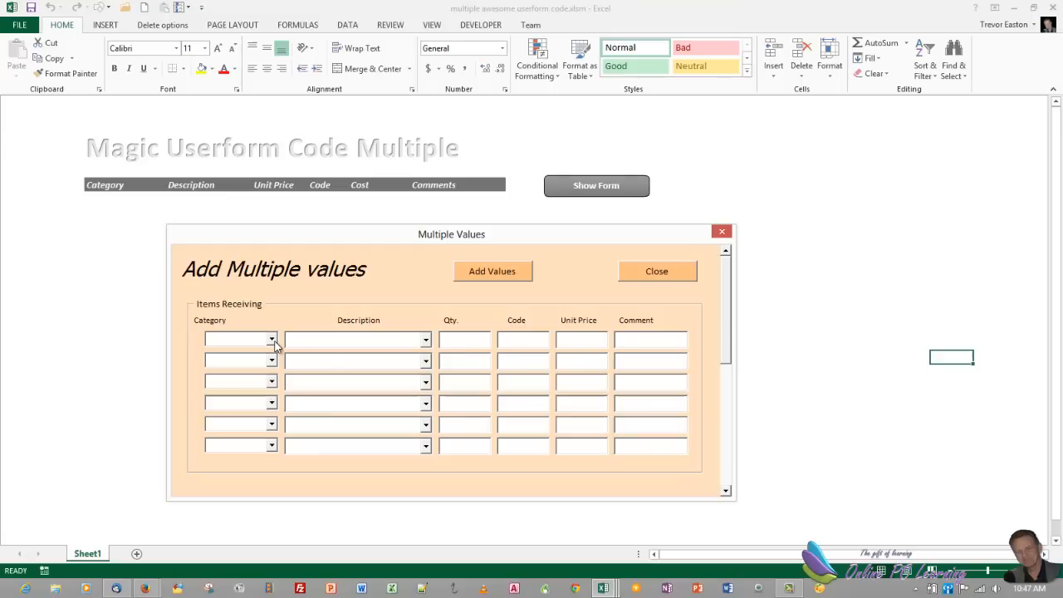
{"action": "left_click", "coordinate": [349, 339]}
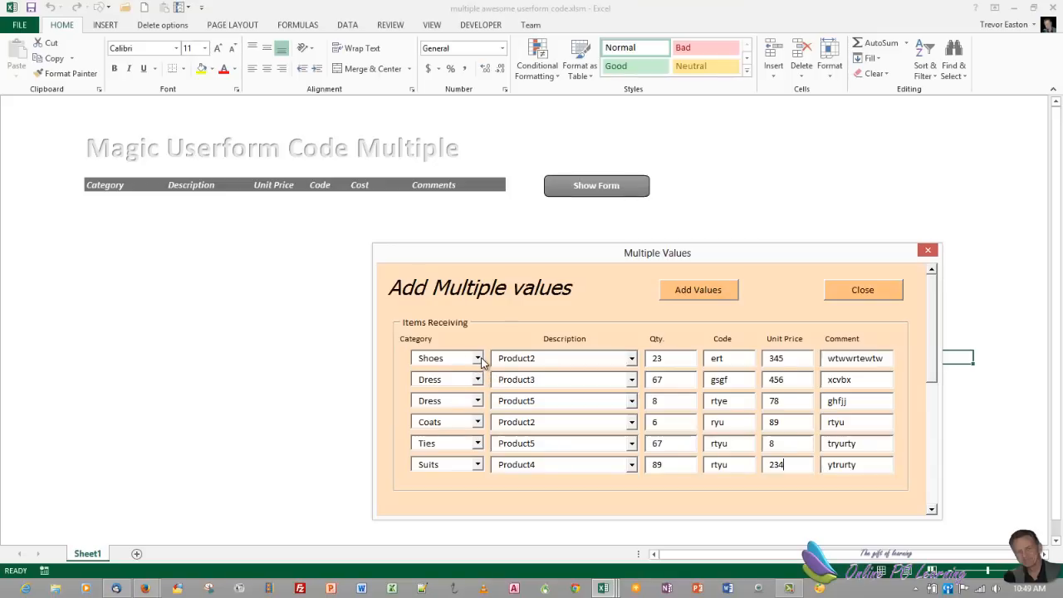
{"action": "mouse_move", "coordinate": [473, 379]}
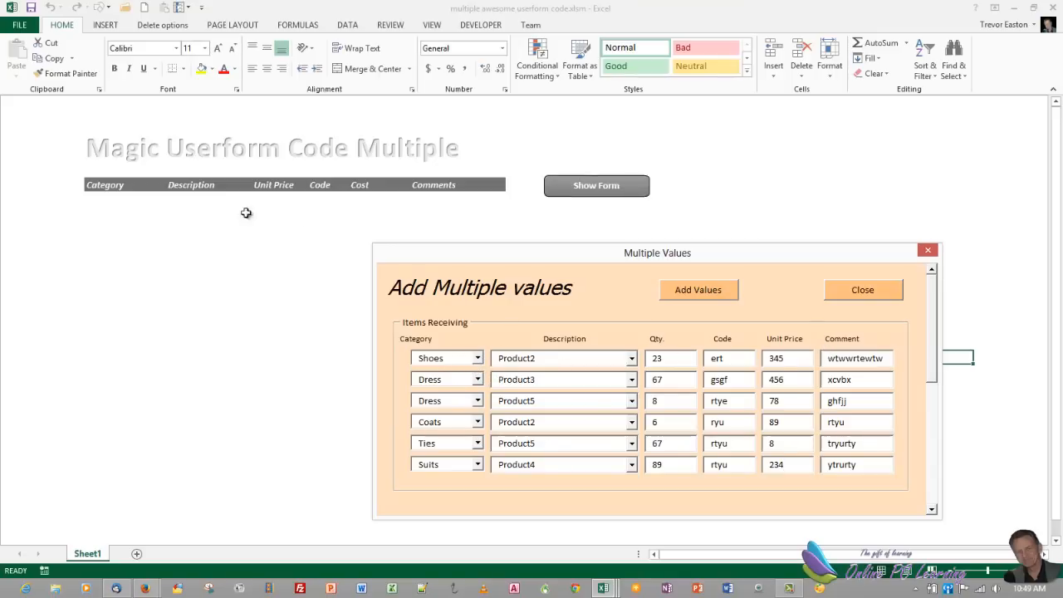
{"action": "mouse_move", "coordinate": [171, 244]}
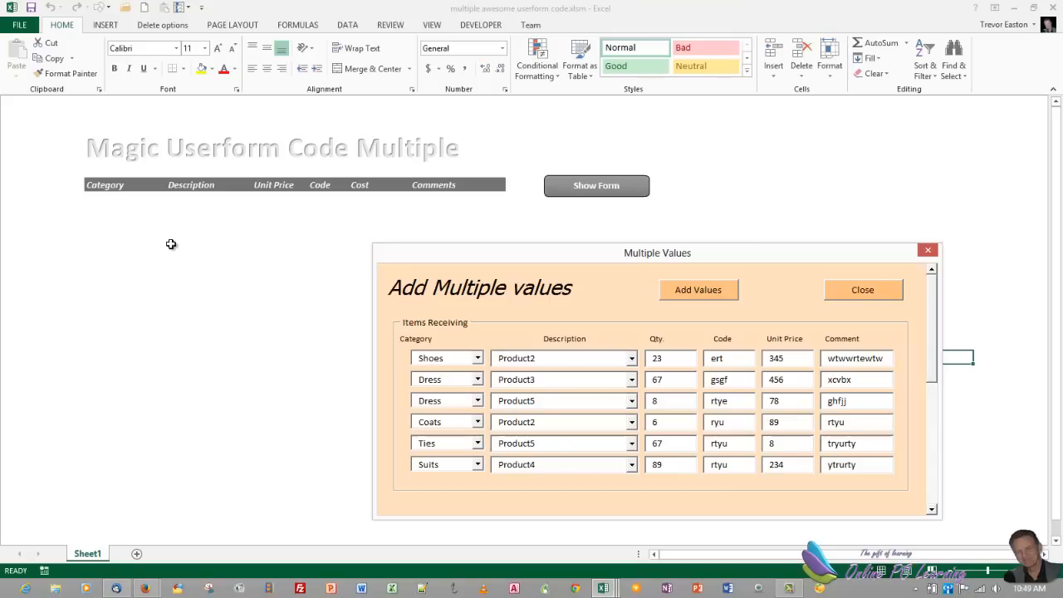
{"action": "mouse_move", "coordinate": [216, 368]}
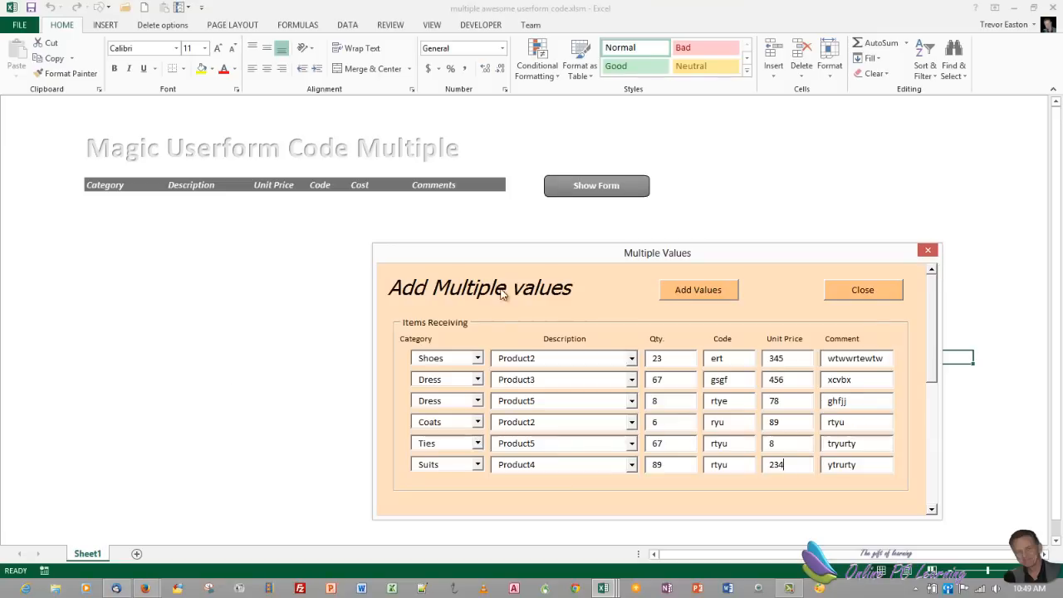
Write the six item rows (Shoes, Dress, Coats, Ties, Suits…) into the table twice for twelve rows.
{"action": "left_click", "coordinate": [698, 289]}
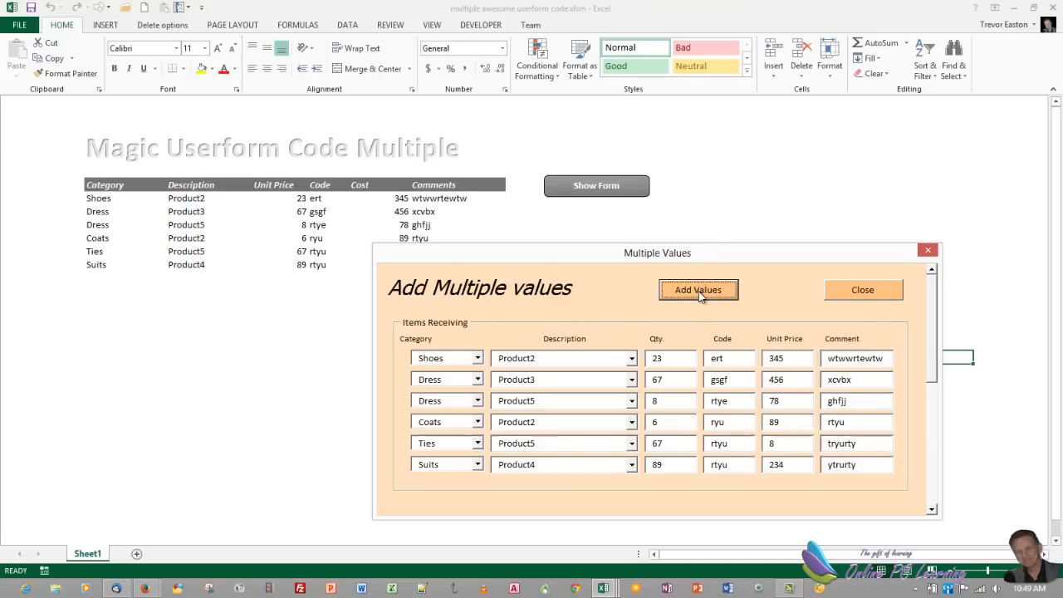
{"action": "left_click", "coordinate": [698, 290]}
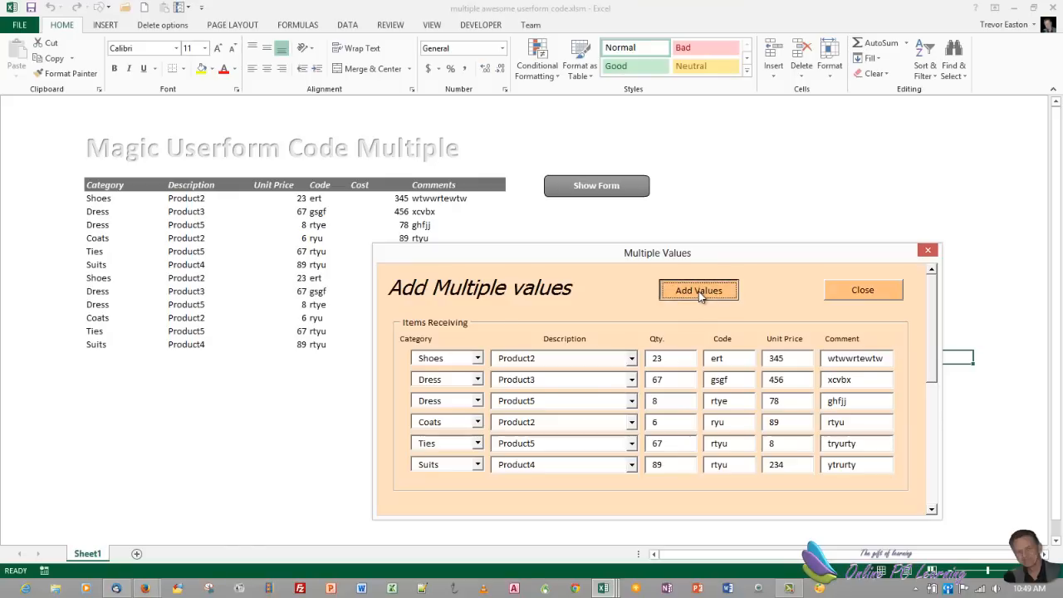
{"action": "left_click", "coordinate": [698, 289]}
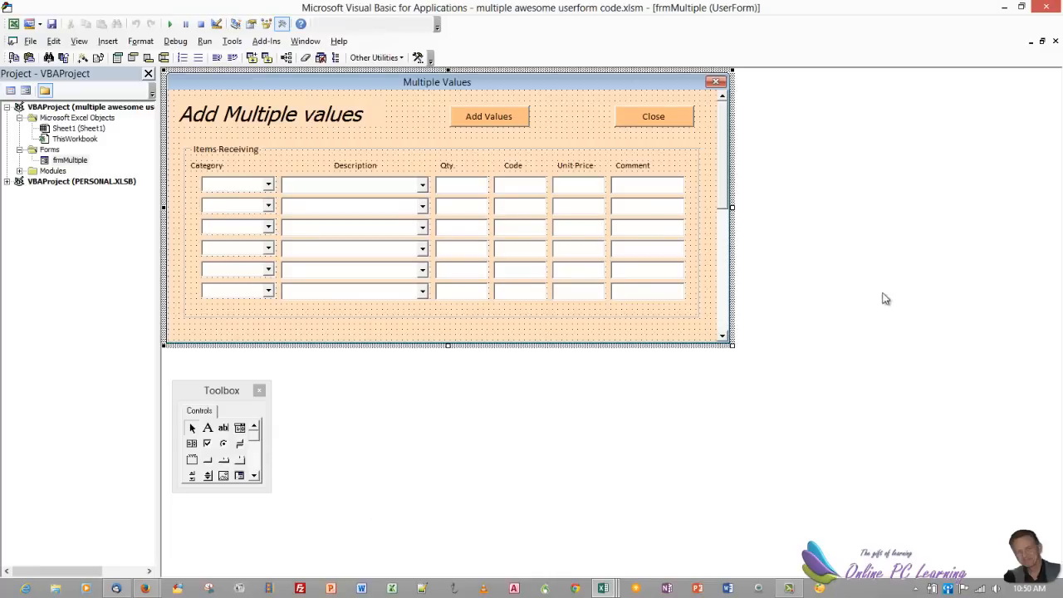
{"action": "mouse_move", "coordinate": [693, 461]}
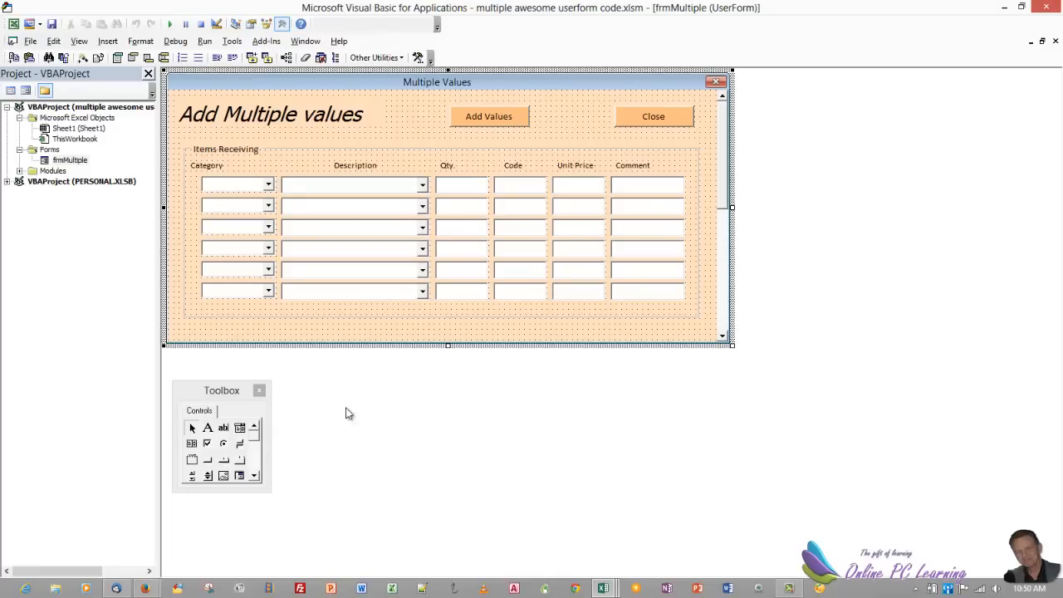
{"action": "left_click", "coordinate": [106, 40]}
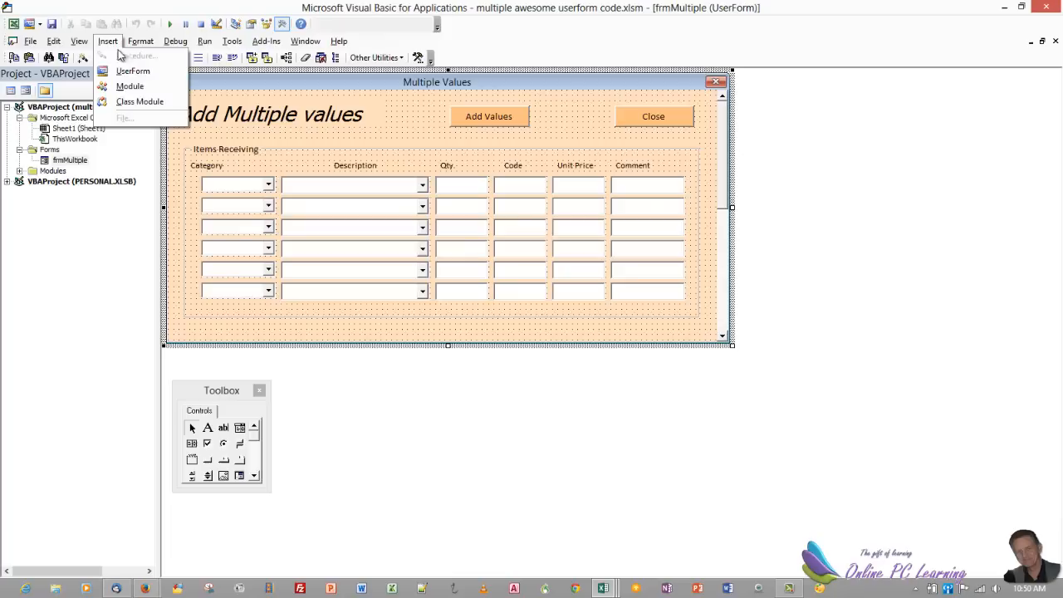
{"action": "mouse_move", "coordinate": [133, 70]}
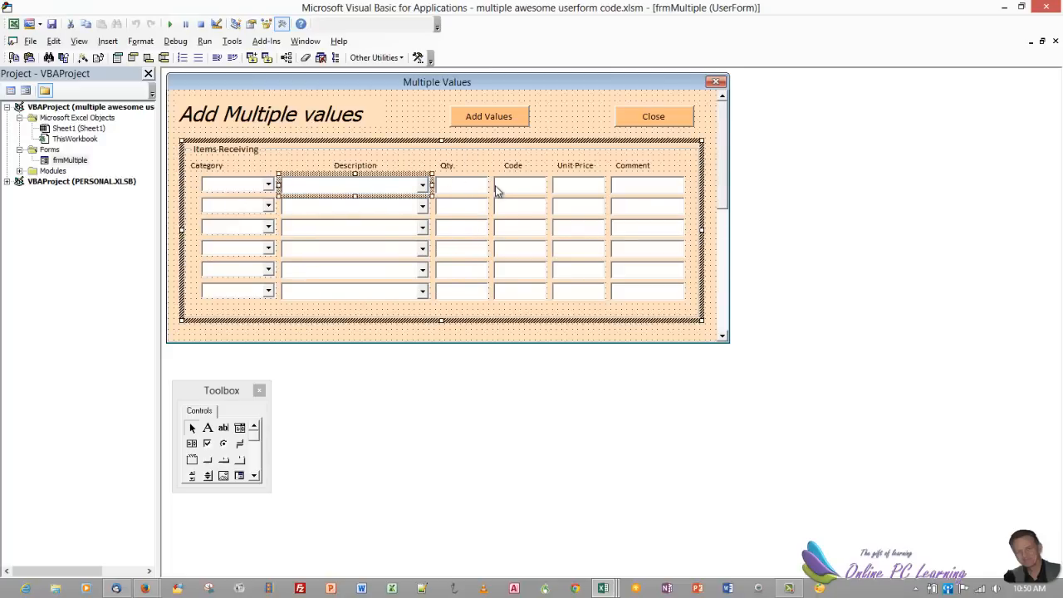
{"action": "left_click", "coordinate": [519, 184]}
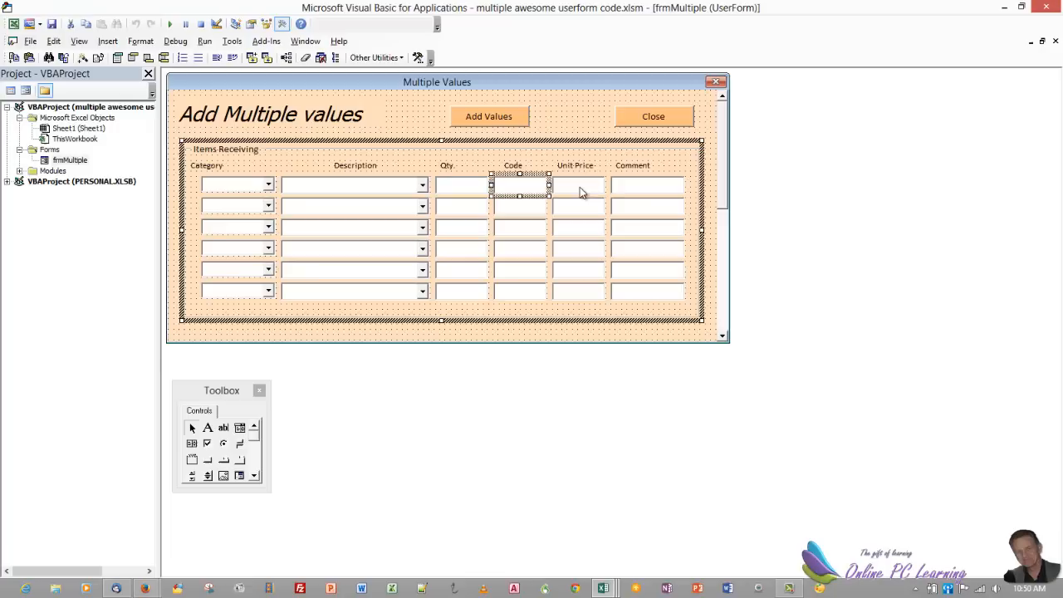
{"action": "left_click", "coordinate": [646, 185]}
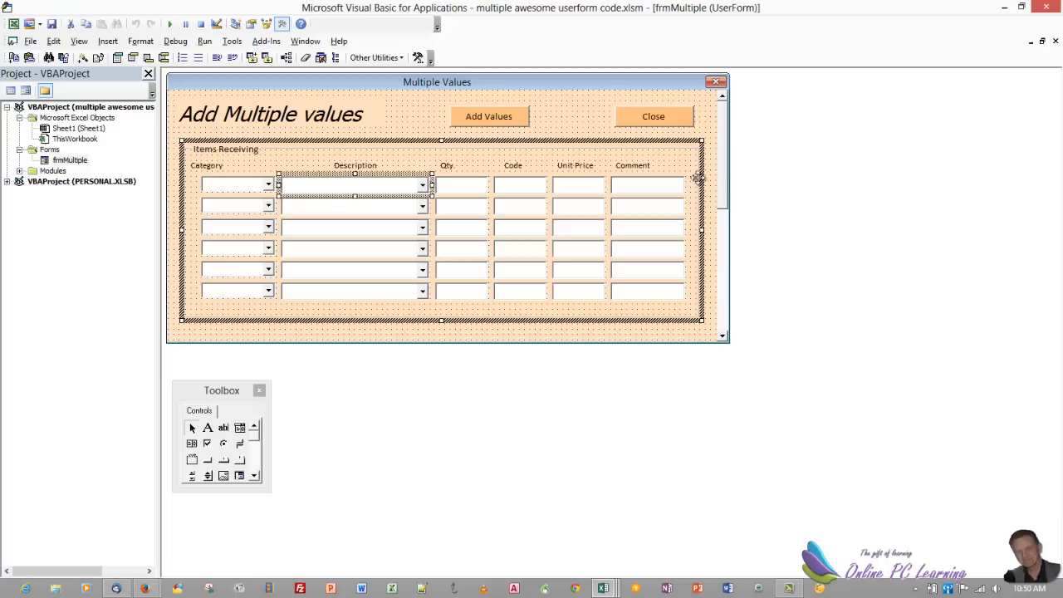
{"action": "mouse_move", "coordinate": [788, 169]}
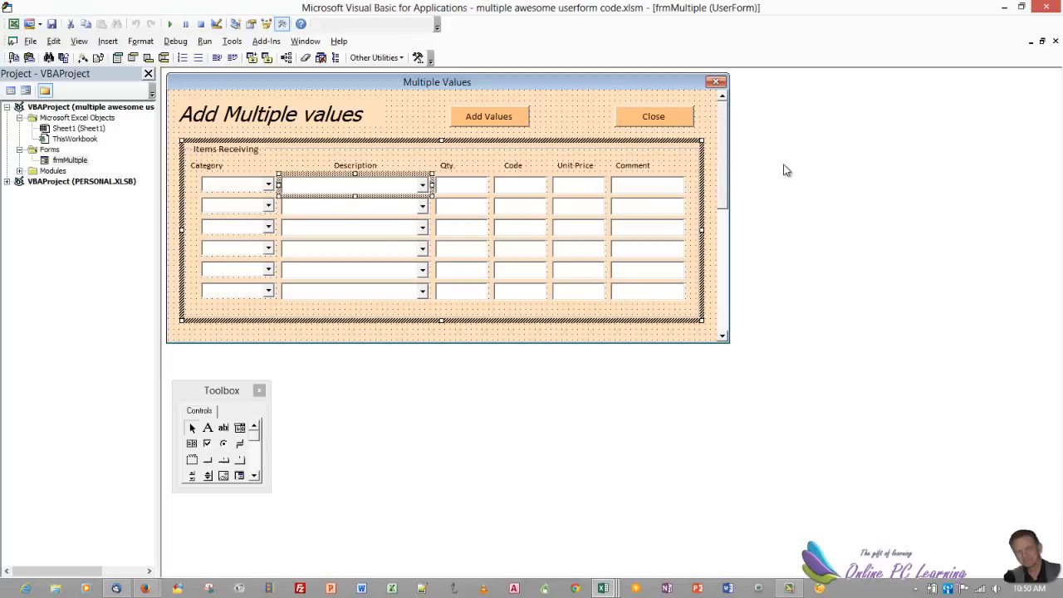
{"action": "mouse_move", "coordinate": [269, 252]}
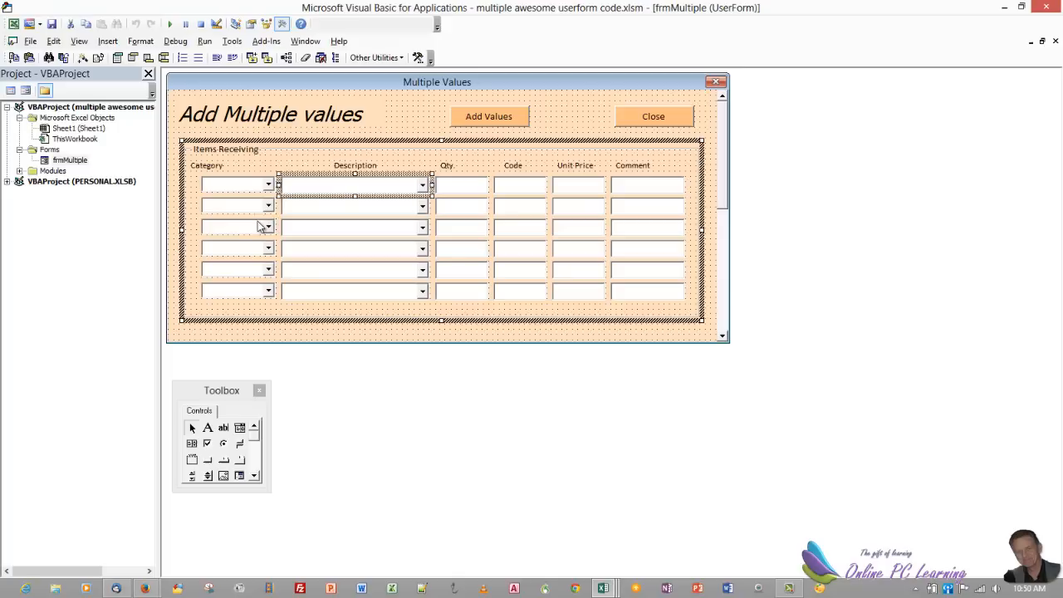
{"action": "left_click", "coordinate": [236, 185]}
{"action": "type", "text": "Arec1"}
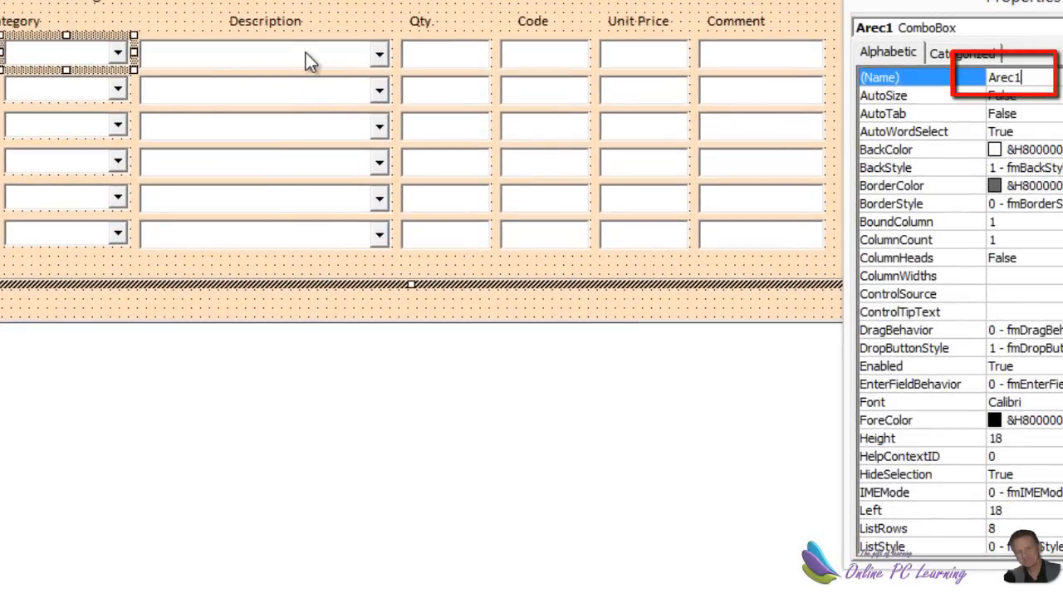
{"action": "left_click", "coordinate": [446, 53]}
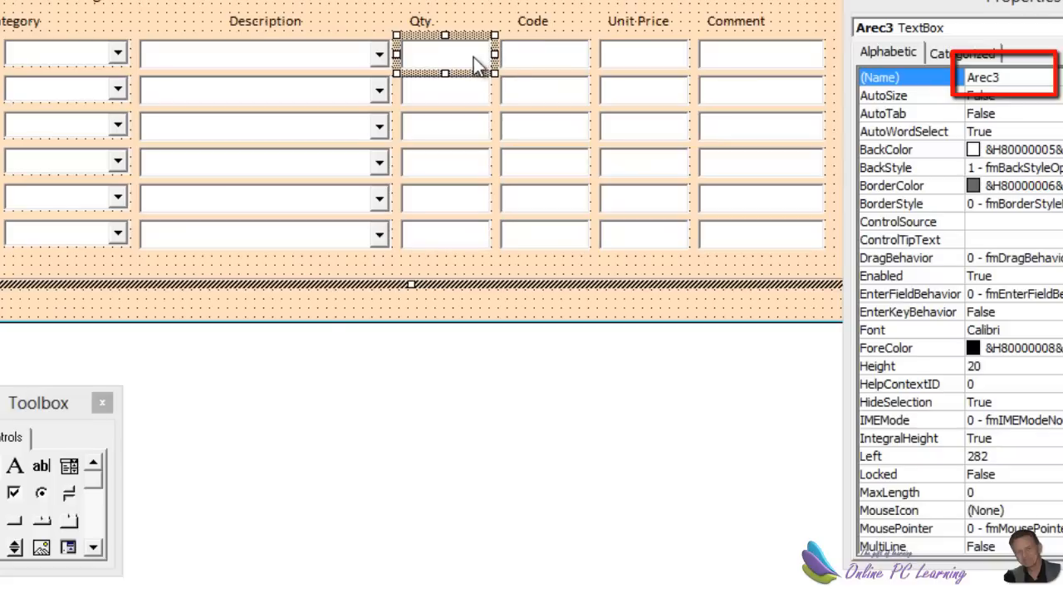
{"action": "left_click", "coordinate": [645, 54]}
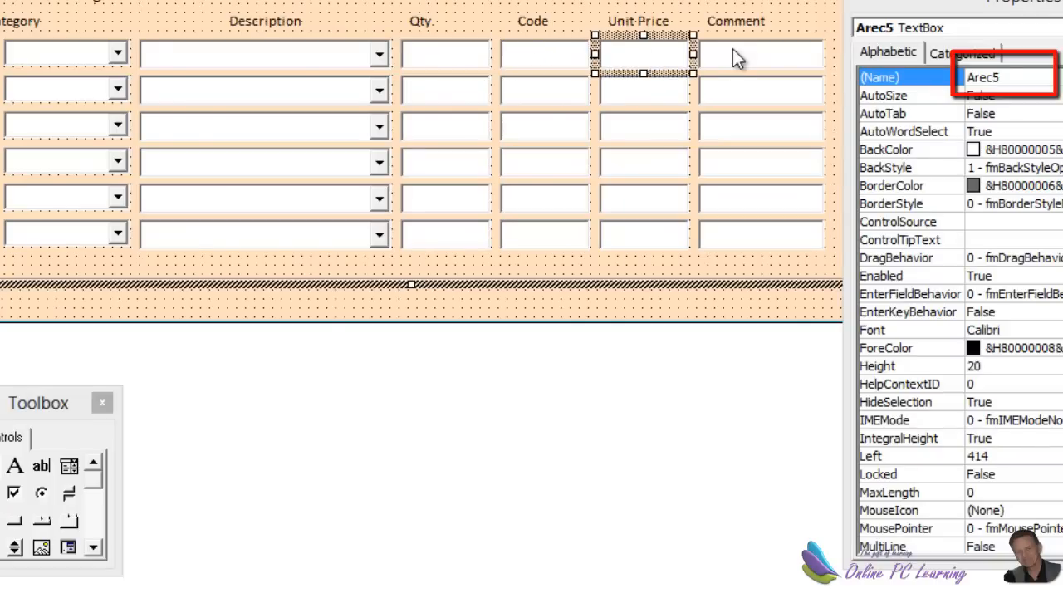
{"action": "left_click", "coordinate": [757, 53]}
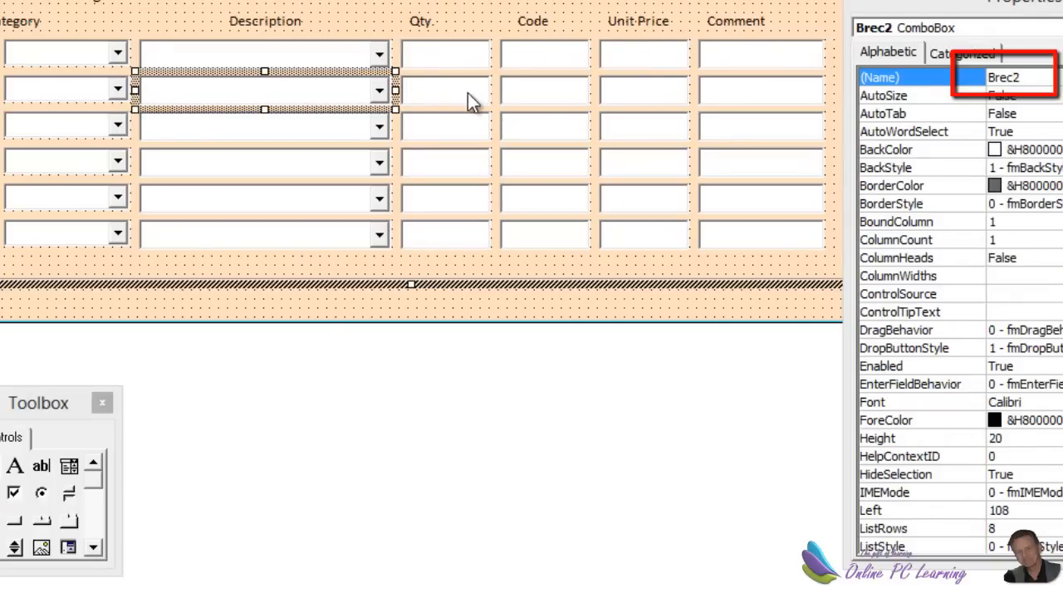
{"action": "left_click", "coordinate": [644, 90]}
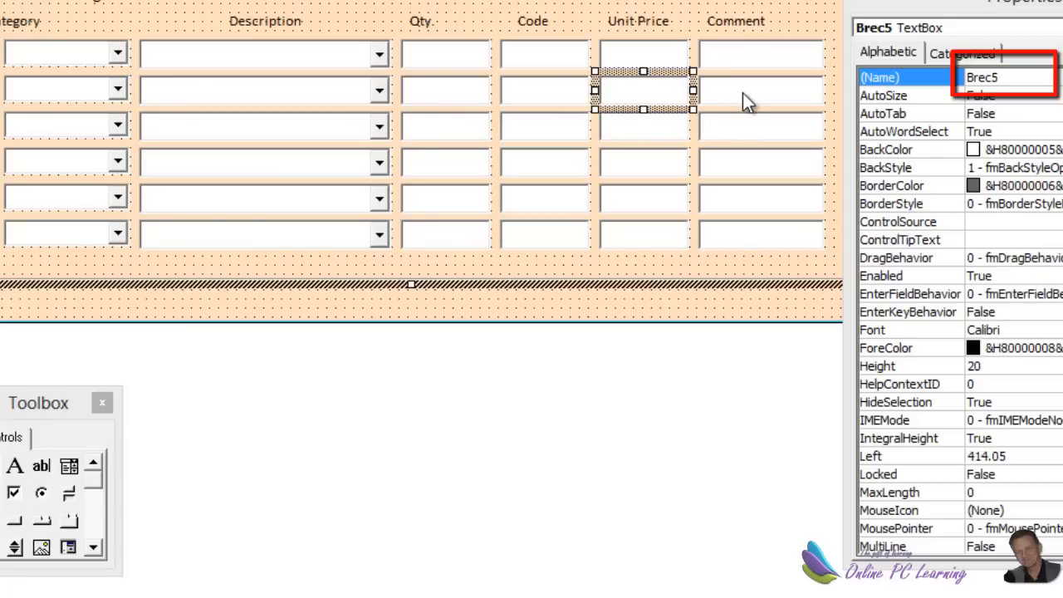
{"action": "left_click", "coordinate": [65, 125]}
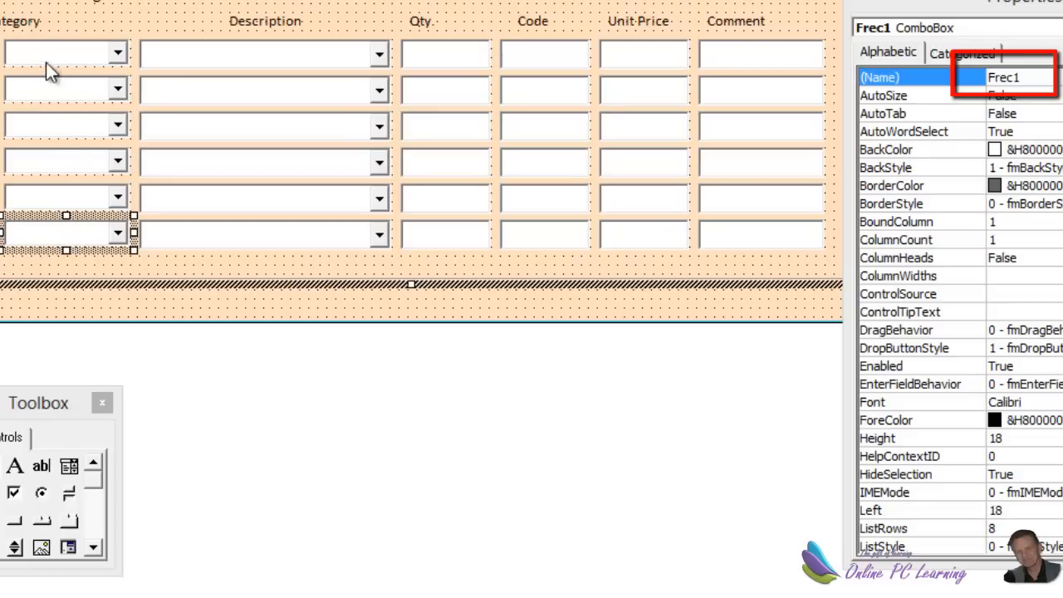
{"action": "mouse_move", "coordinate": [764, 67]}
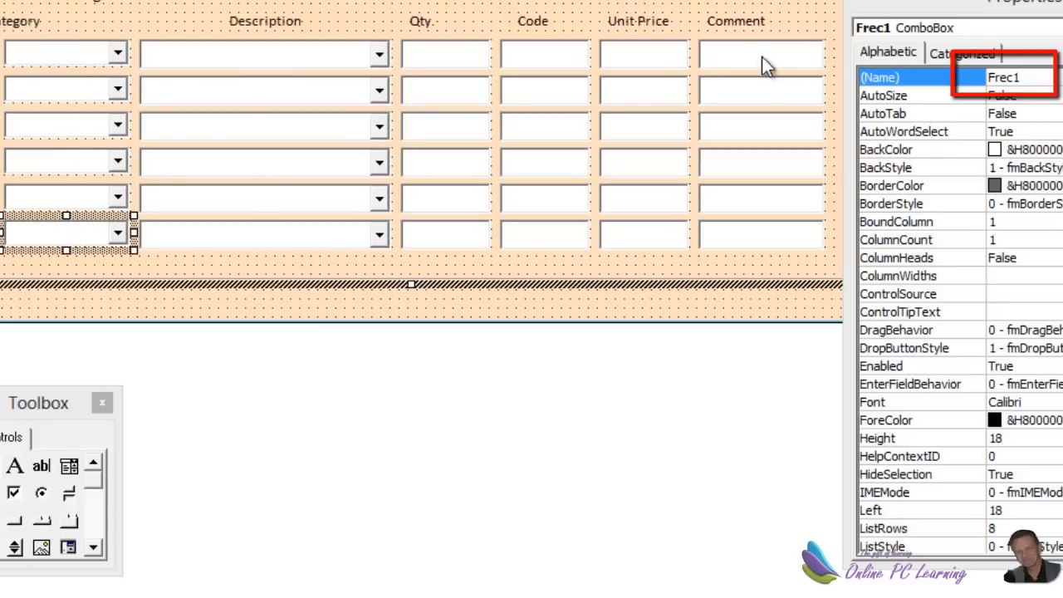
{"action": "mouse_move", "coordinate": [133, 179]}
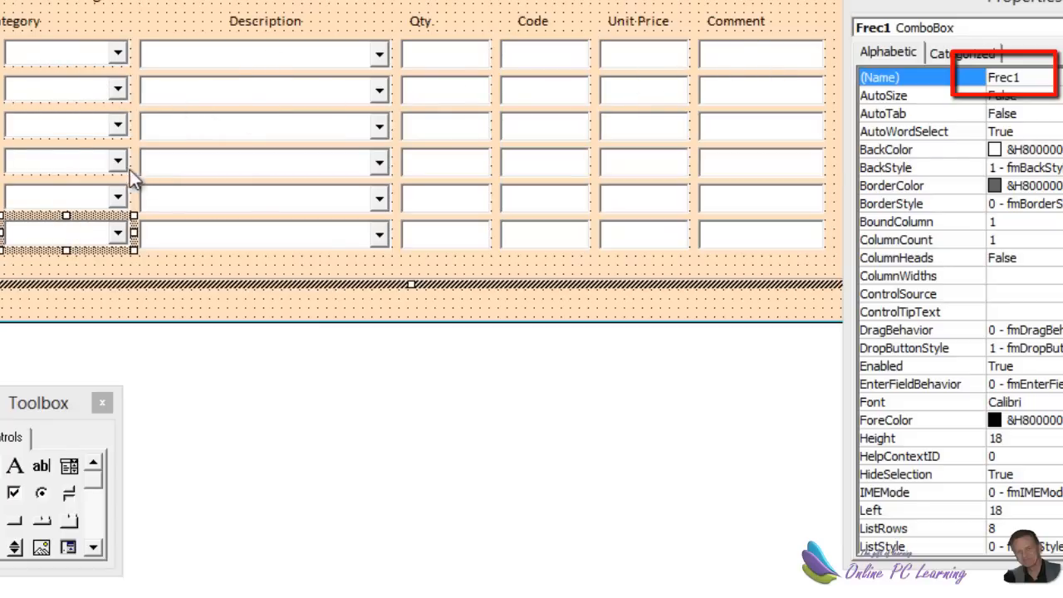
{"action": "mouse_move", "coordinate": [276, 256]}
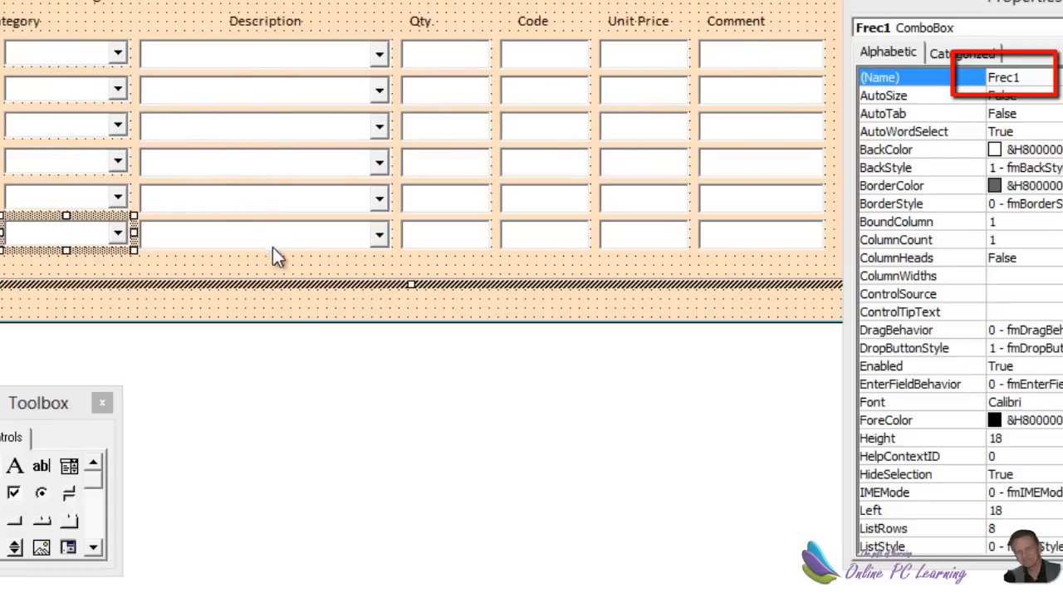
{"action": "mouse_move", "coordinate": [463, 205]}
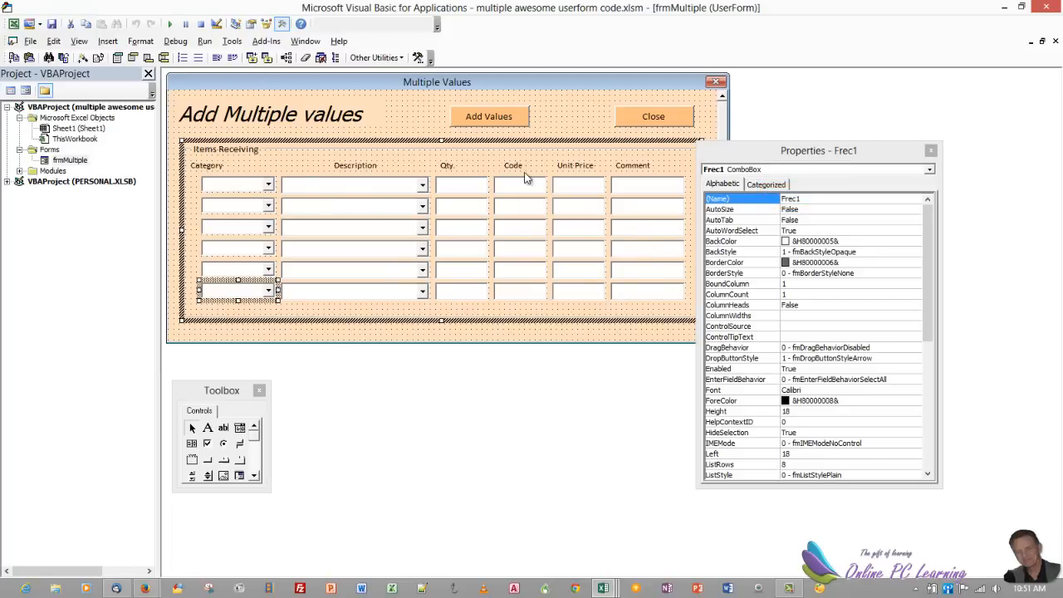
Read the (Name) of the Add Values, Close and title controls, then view the cmdAdd_Click code.
{"action": "left_click", "coordinate": [489, 116]}
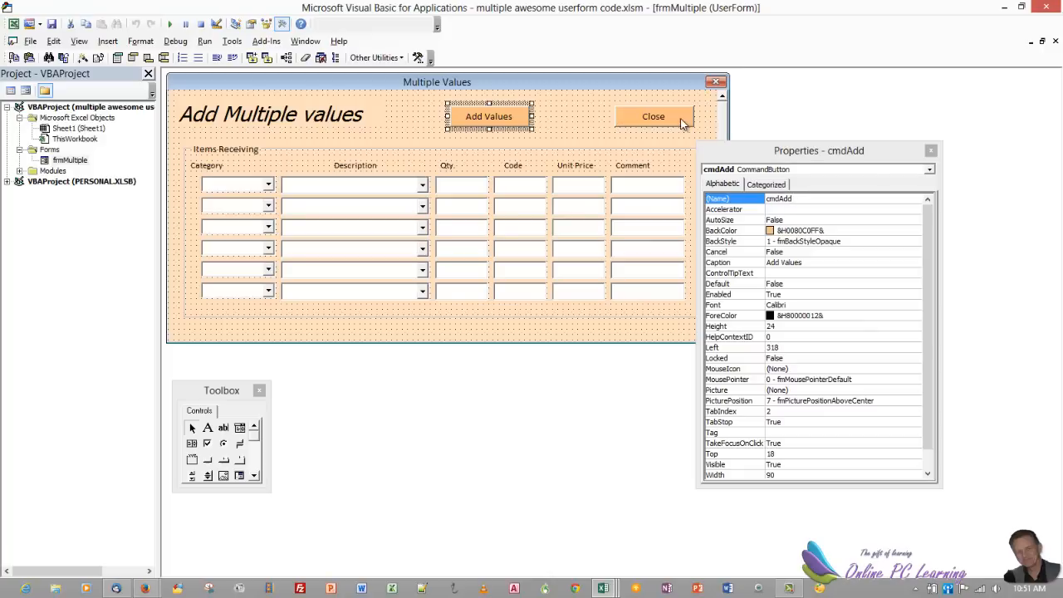
{"action": "left_click", "coordinate": [652, 116]}
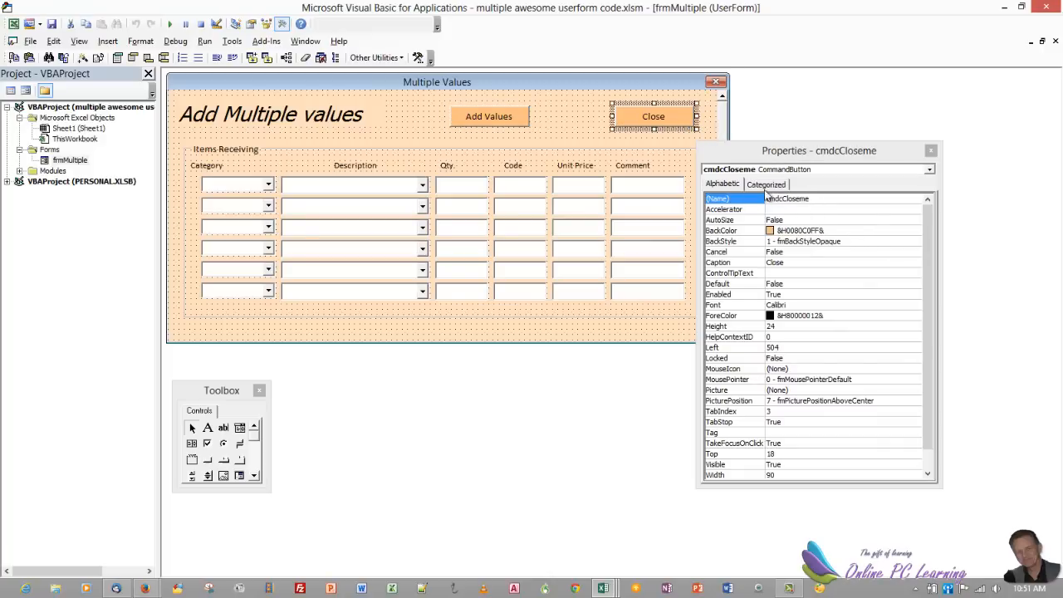
{"action": "left_click", "coordinate": [269, 113]}
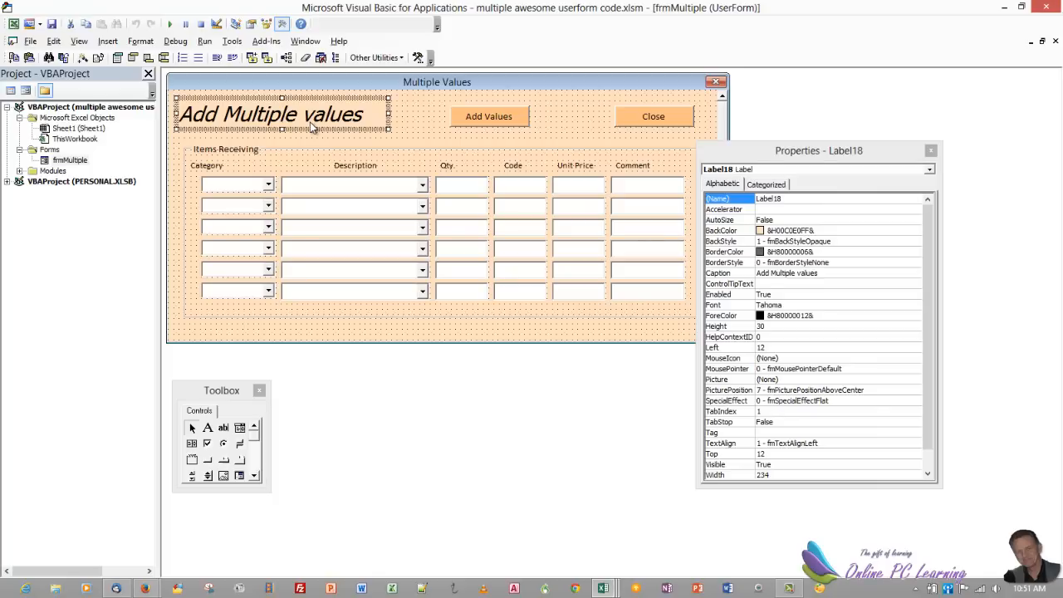
{"action": "mouse_move", "coordinate": [372, 147]}
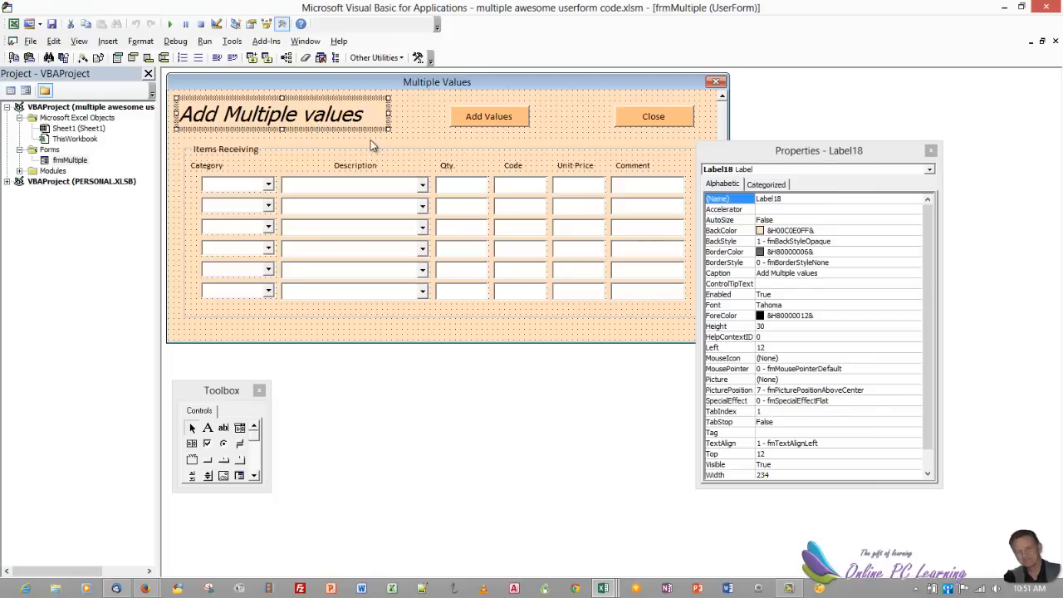
{"action": "mouse_move", "coordinate": [376, 147]}
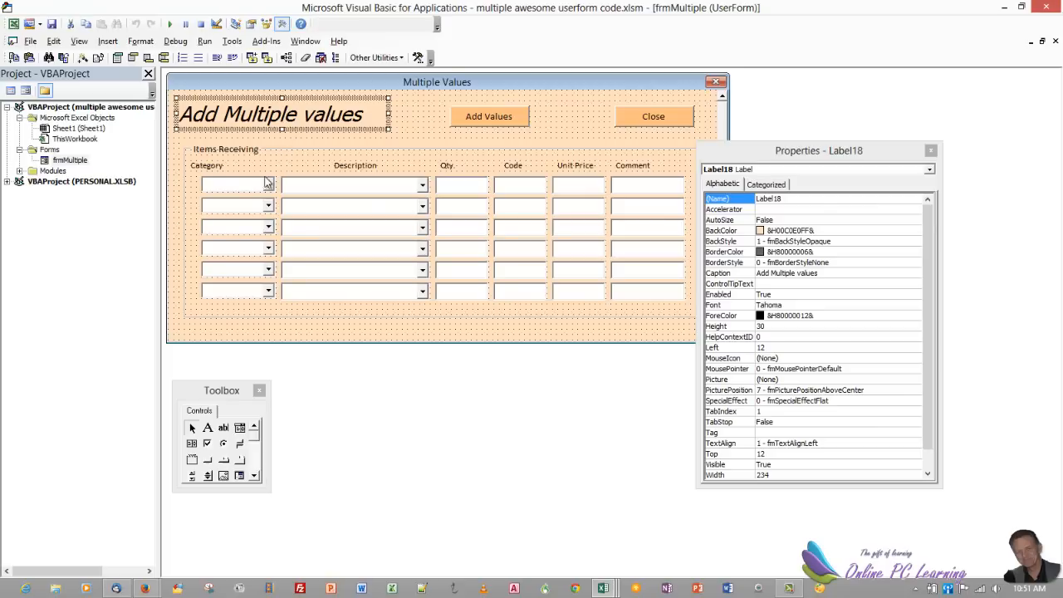
{"action": "mouse_move", "coordinate": [372, 214]}
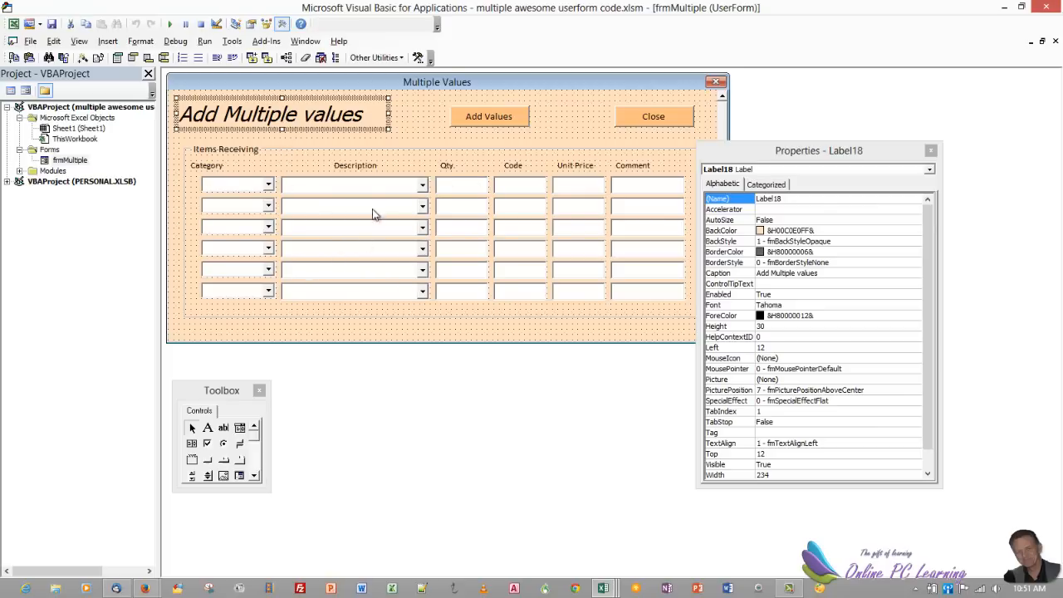
{"action": "mouse_move", "coordinate": [508, 123]}
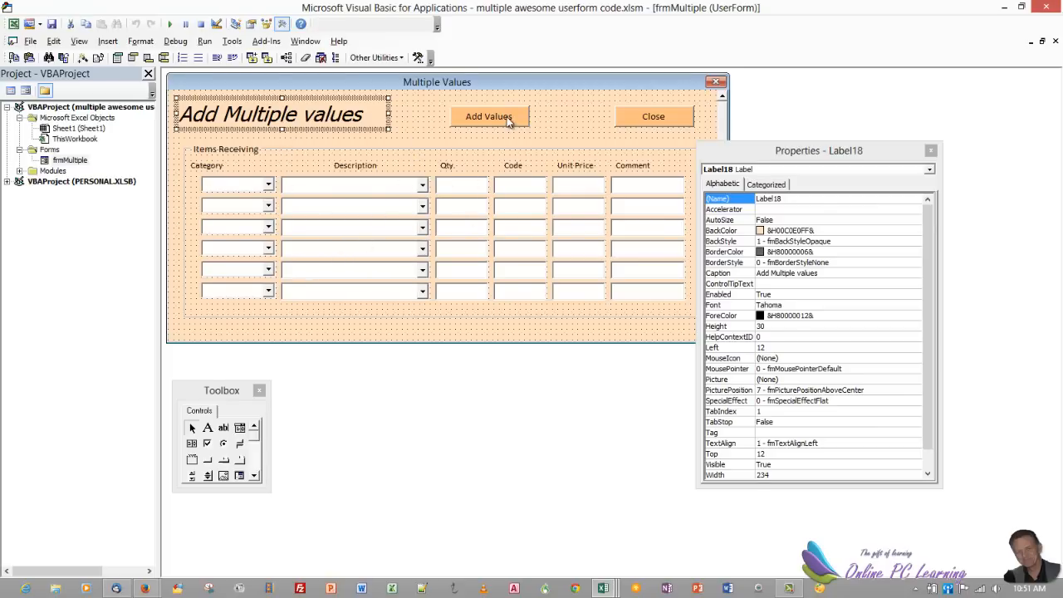
{"action": "double_click", "coordinate": [488, 117]}
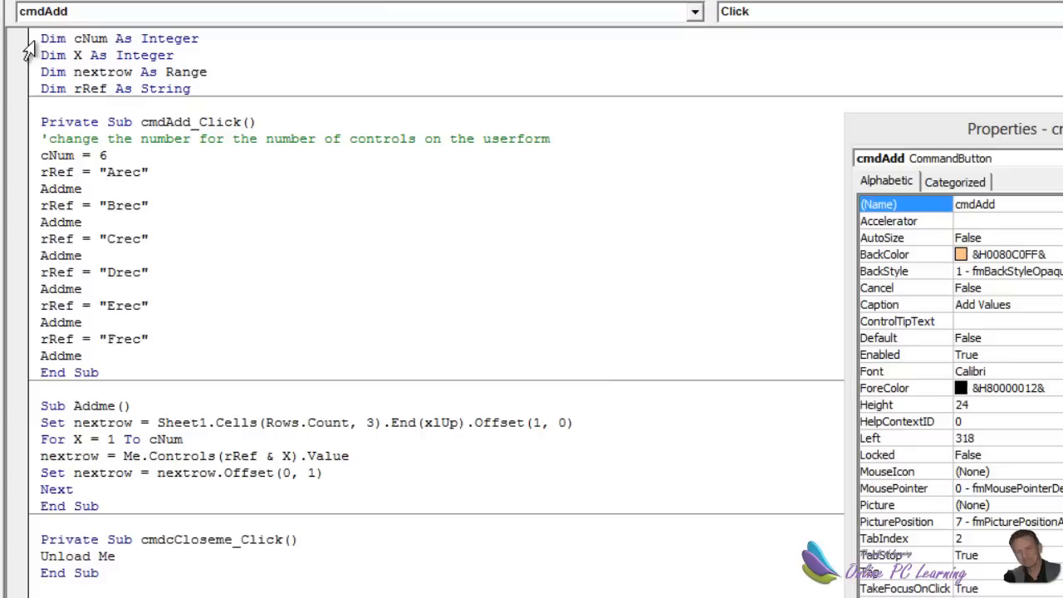
{"action": "left_click_drag", "start_coordinate": [40, 38], "coordinate": [202, 72]}
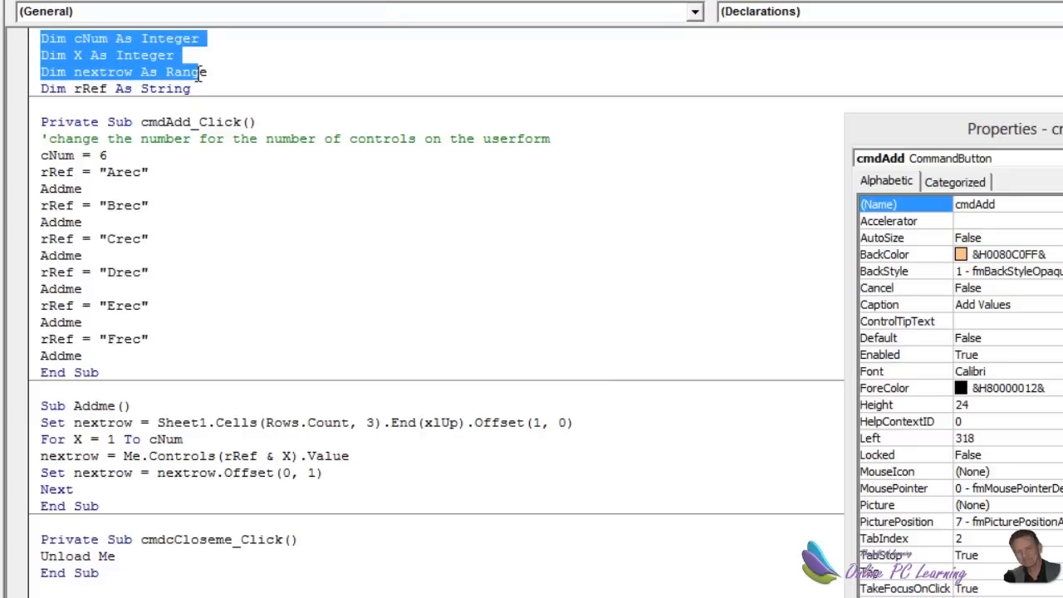
{"action": "left_click", "coordinate": [191, 89]}
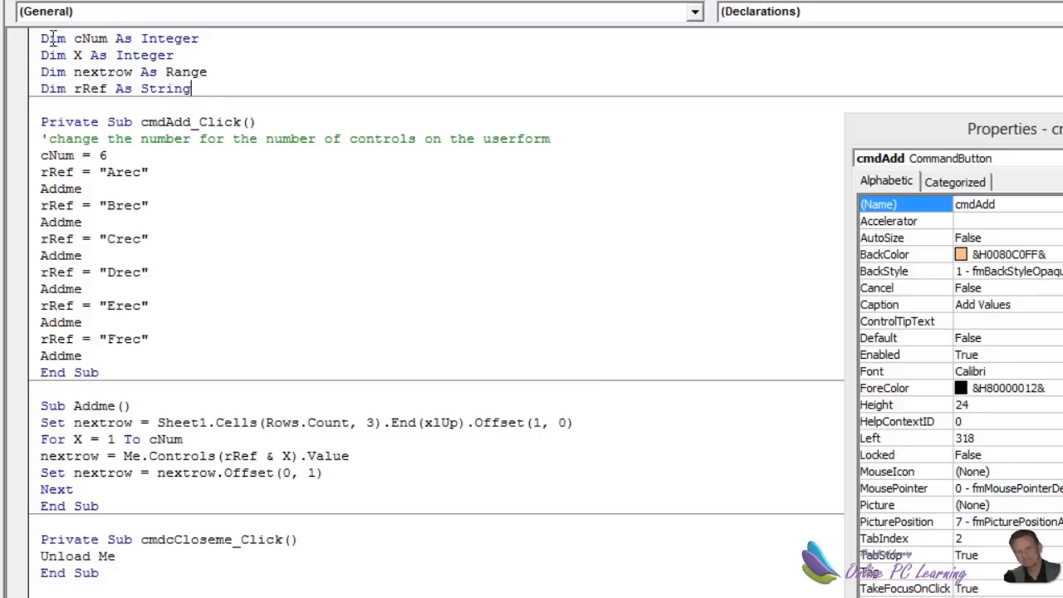
{"action": "left_click_drag", "start_coordinate": [39, 39], "coordinate": [206, 72]}
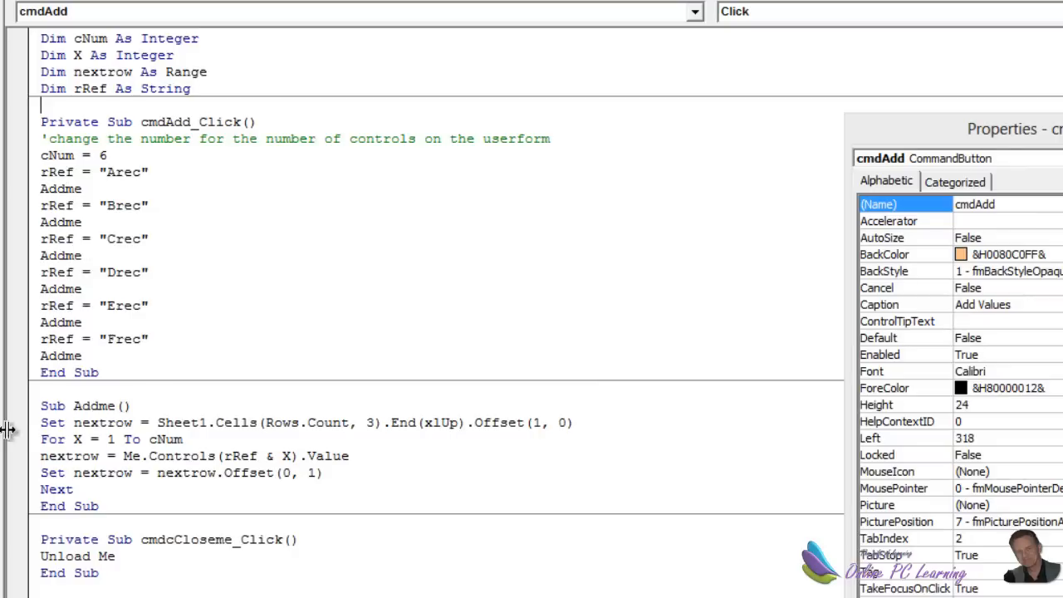
{"action": "left_click", "coordinate": [224, 455]}
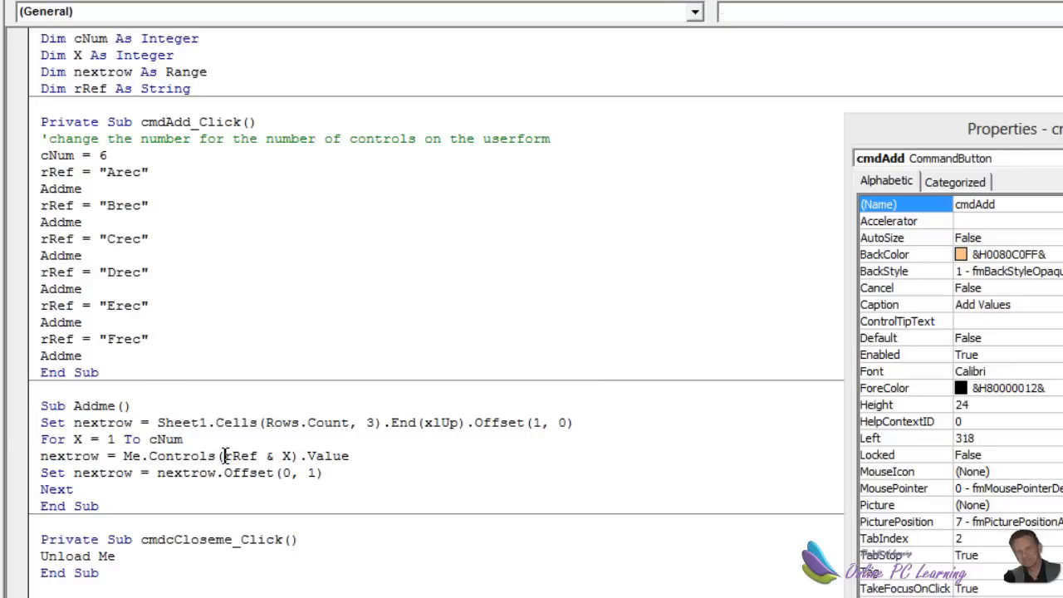
{"action": "double_click", "coordinate": [239, 455]}
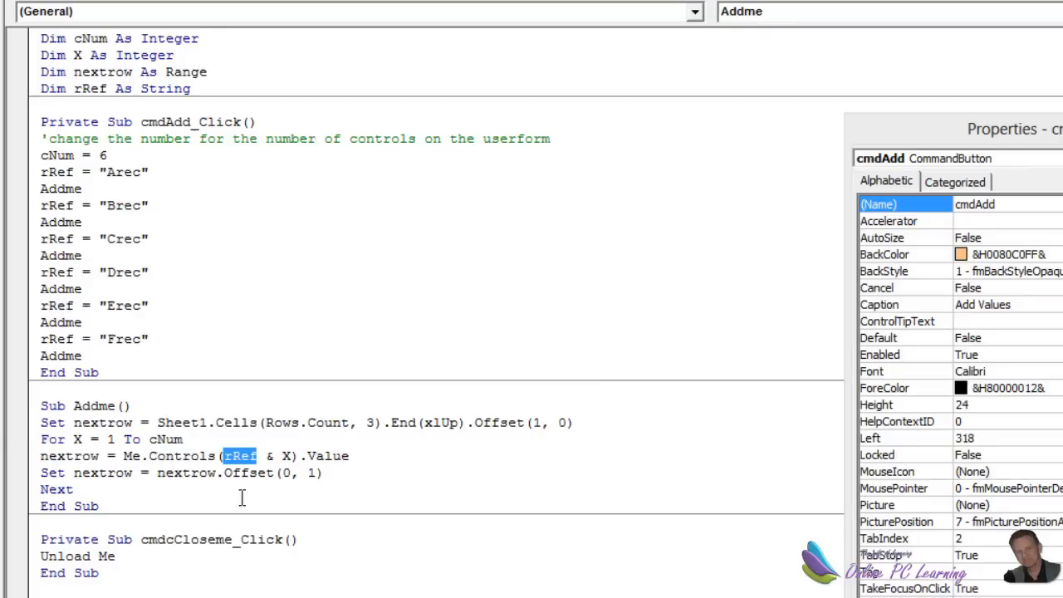
{"action": "mouse_move", "coordinate": [265, 469]}
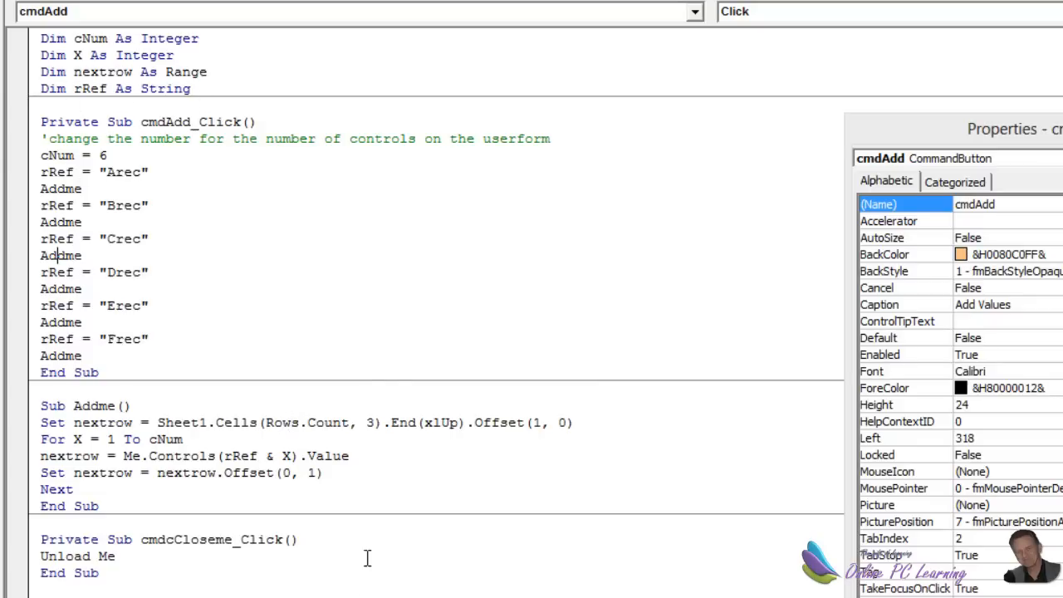
{"action": "mouse_move", "coordinate": [362, 522]}
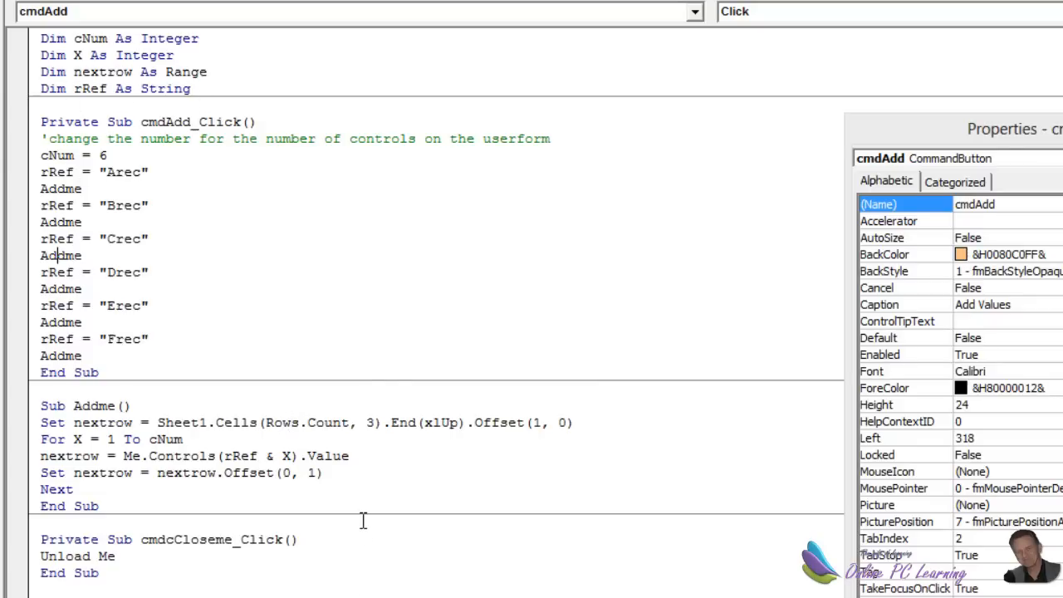
{"action": "mouse_move", "coordinate": [363, 513]}
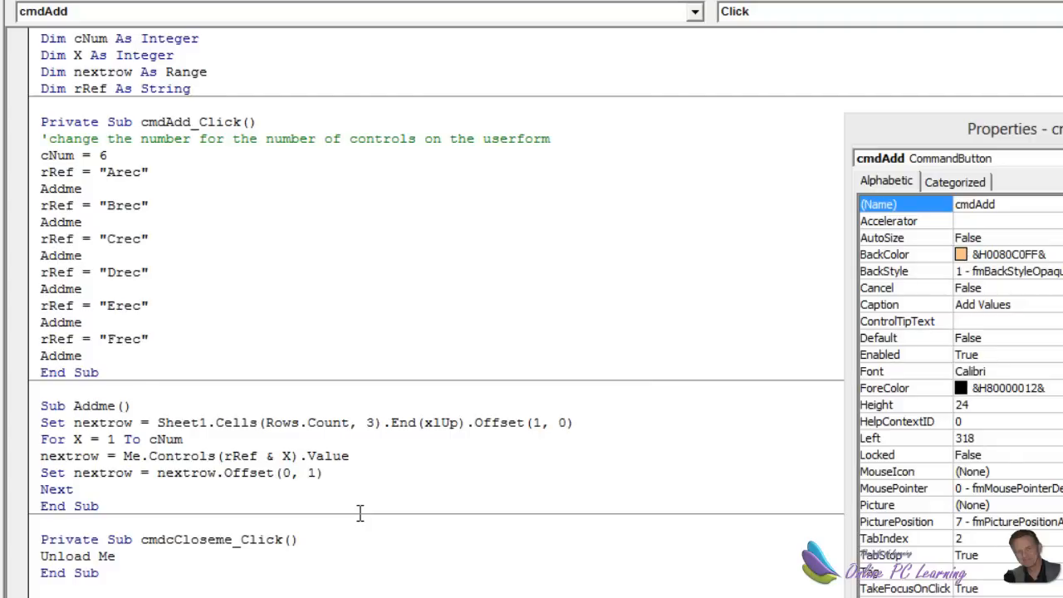
{"action": "mouse_move", "coordinate": [397, 499]}
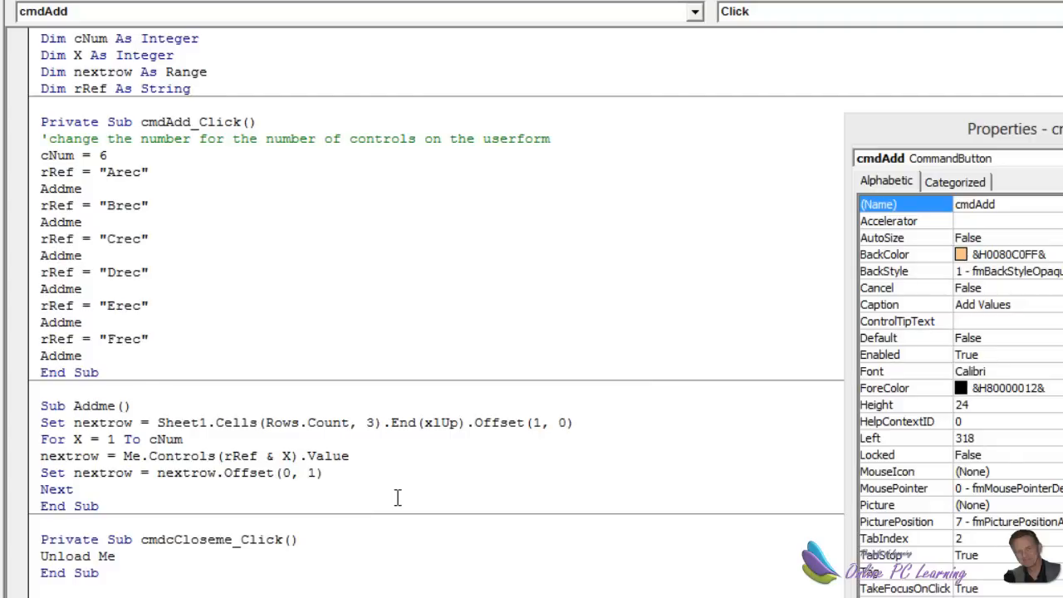
{"action": "left_click", "coordinate": [41, 423]}
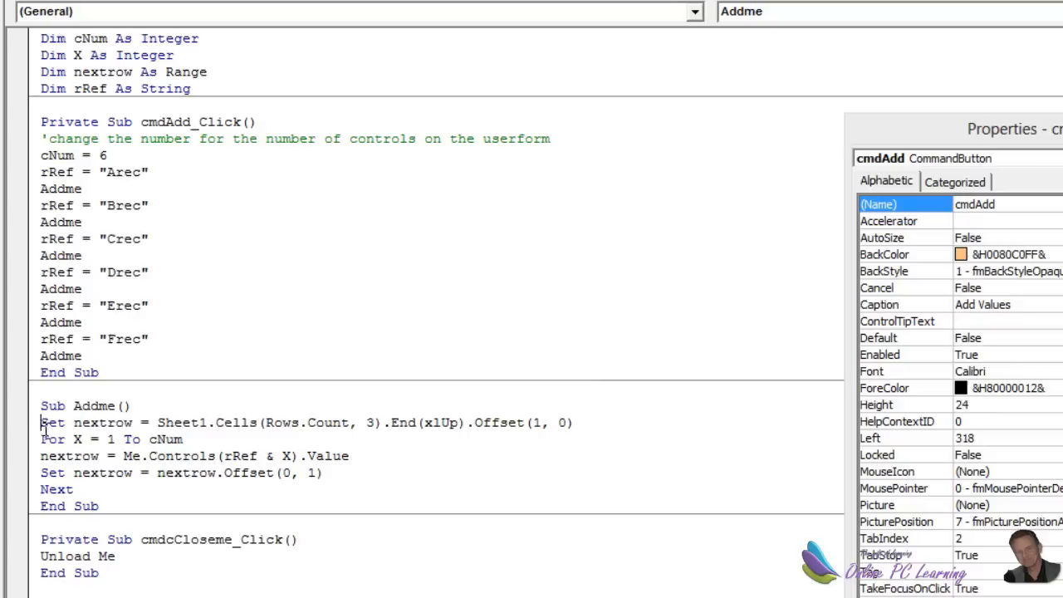
{"action": "left_click_drag", "start_coordinate": [40, 424], "coordinate": [73, 488]}
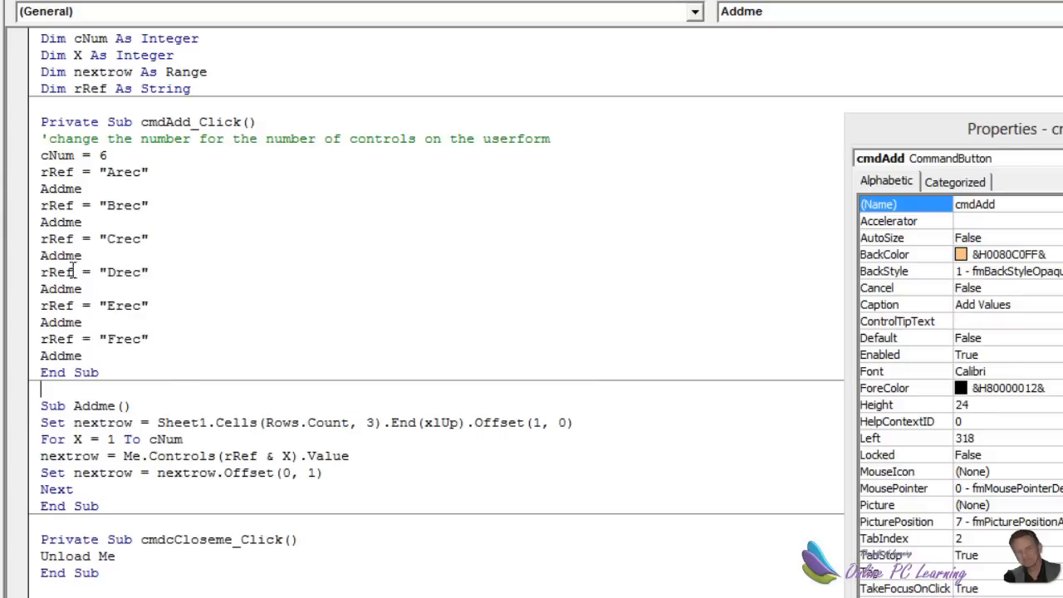
{"action": "mouse_move", "coordinate": [73, 438]}
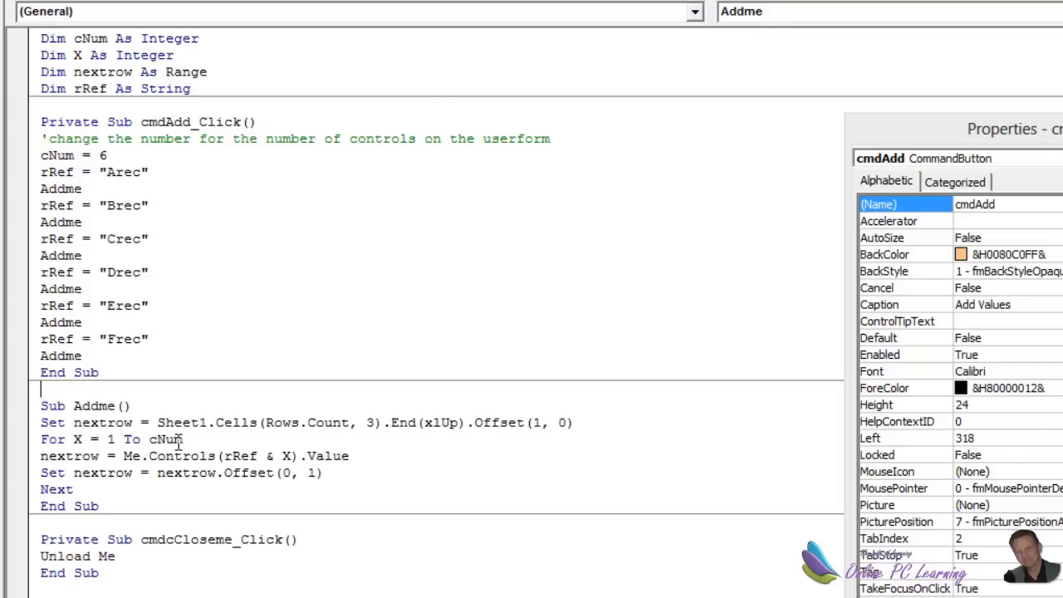
{"action": "left_click", "coordinate": [103, 156]}
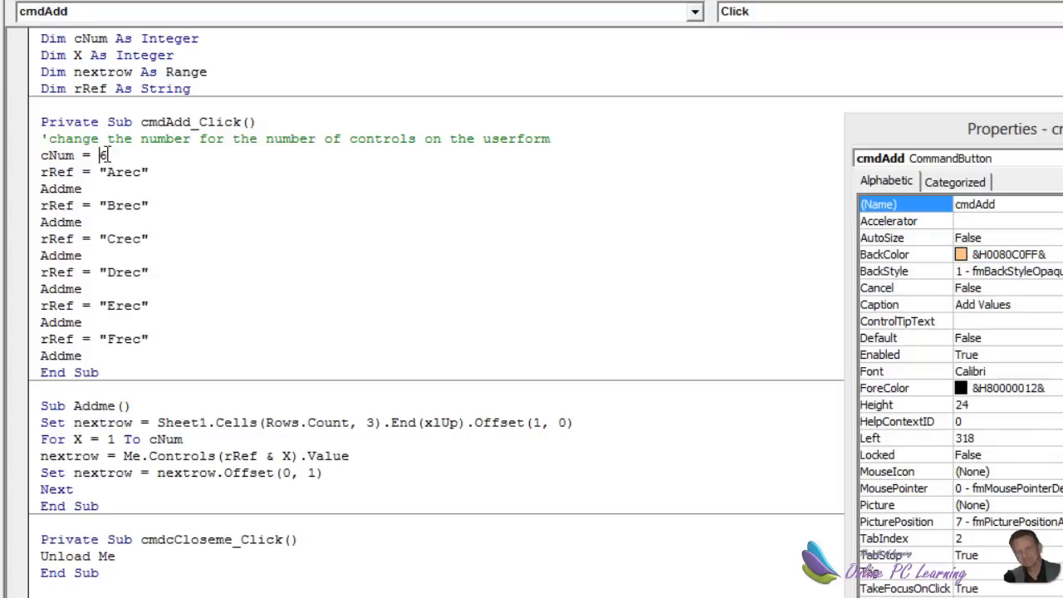
{"action": "double_click", "coordinate": [101, 156]}
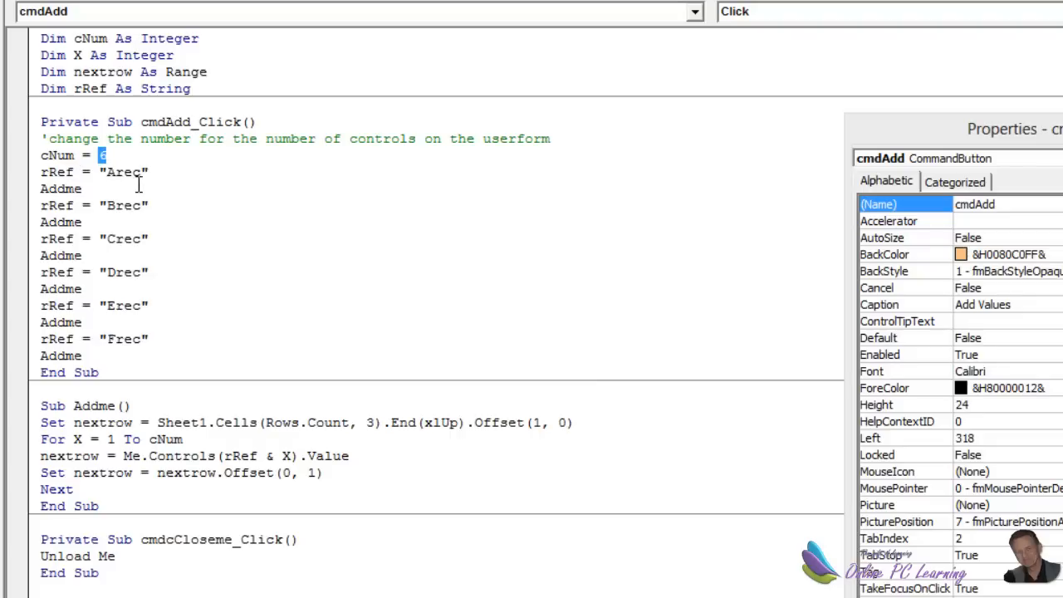
{"action": "mouse_move", "coordinate": [96, 264]}
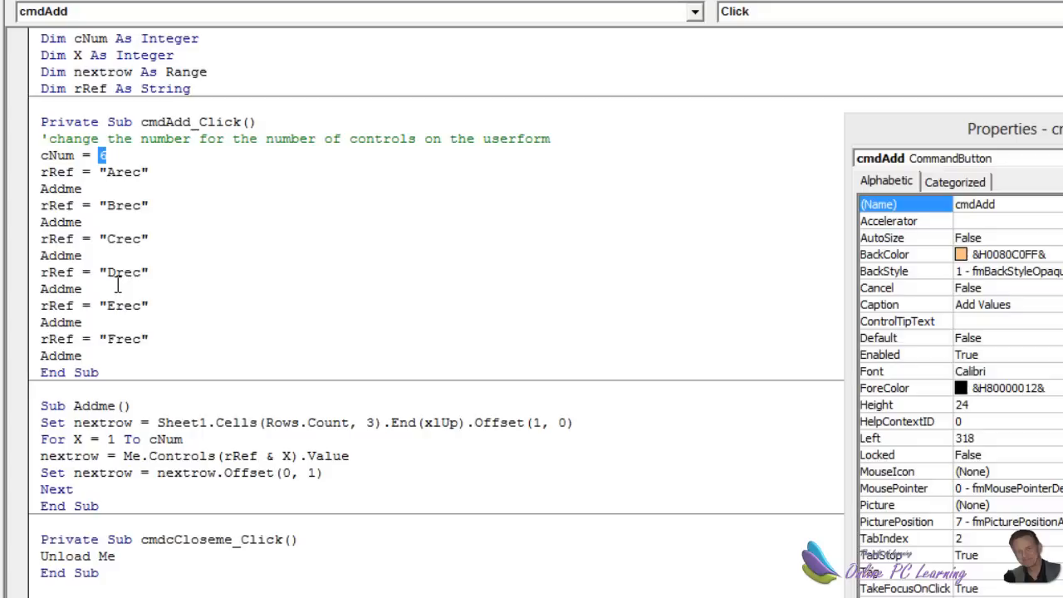
{"action": "mouse_move", "coordinate": [143, 279]}
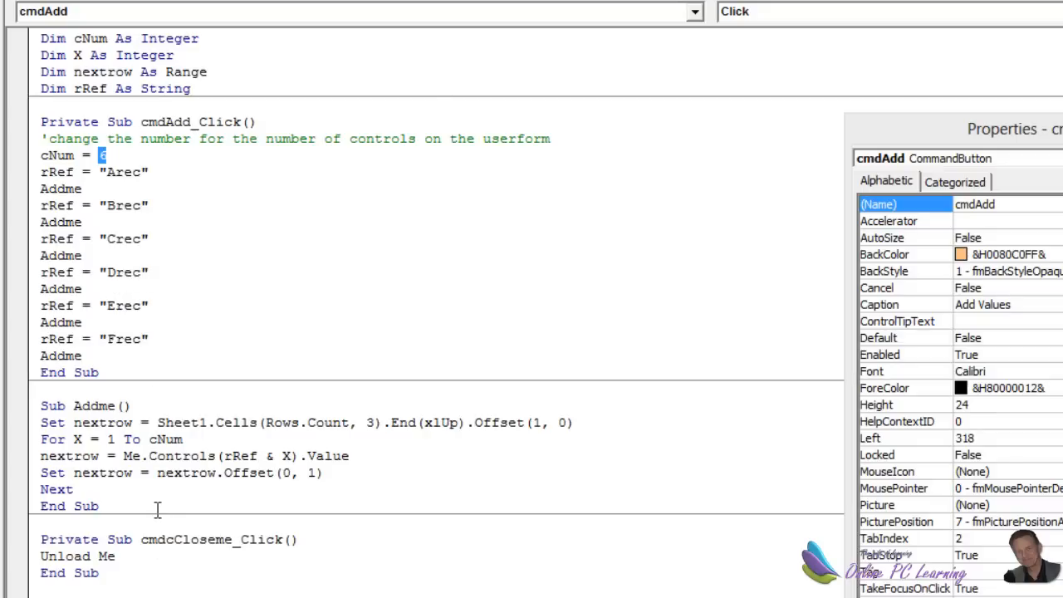
{"action": "mouse_move", "coordinate": [153, 485]}
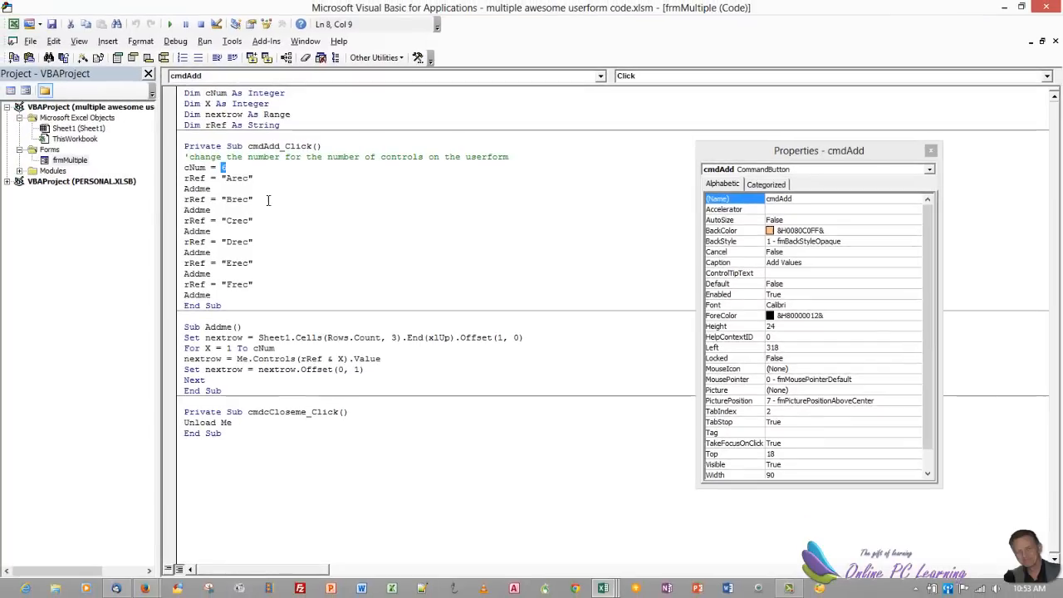
{"action": "mouse_move", "coordinate": [294, 259]}
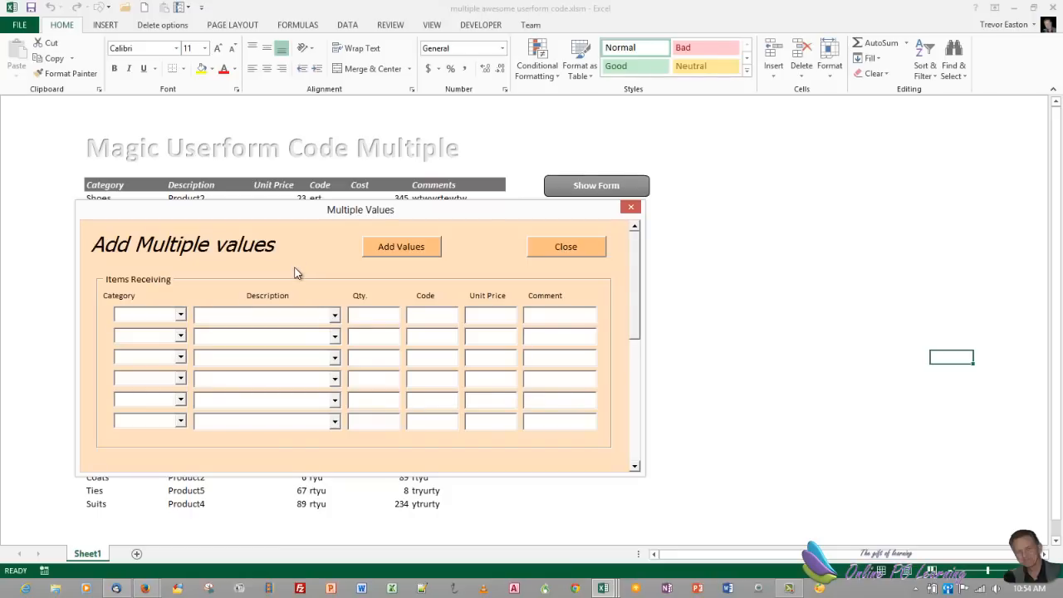
{"action": "mouse_move", "coordinate": [396, 231]}
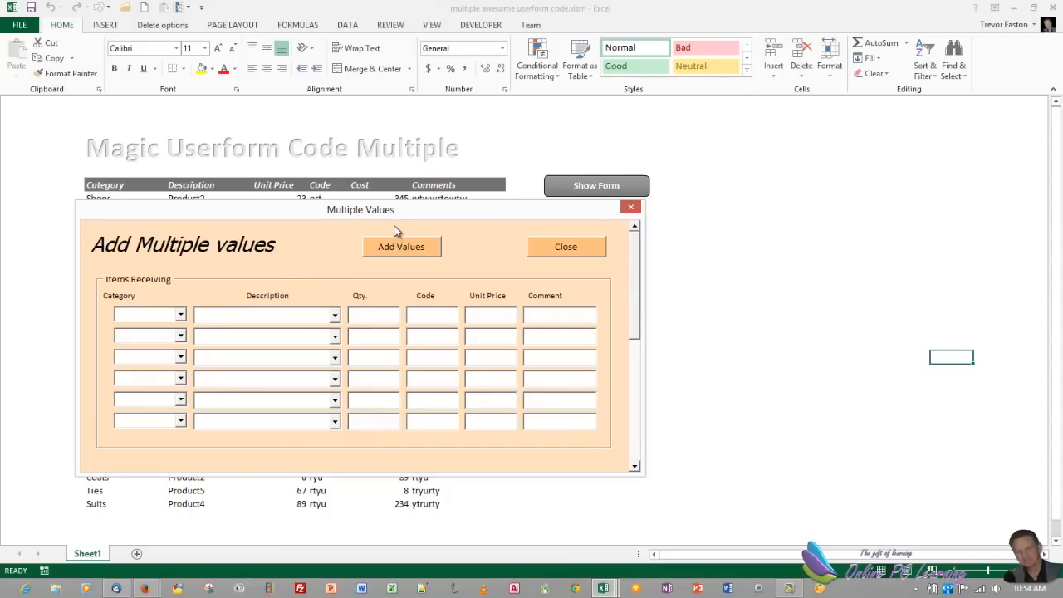